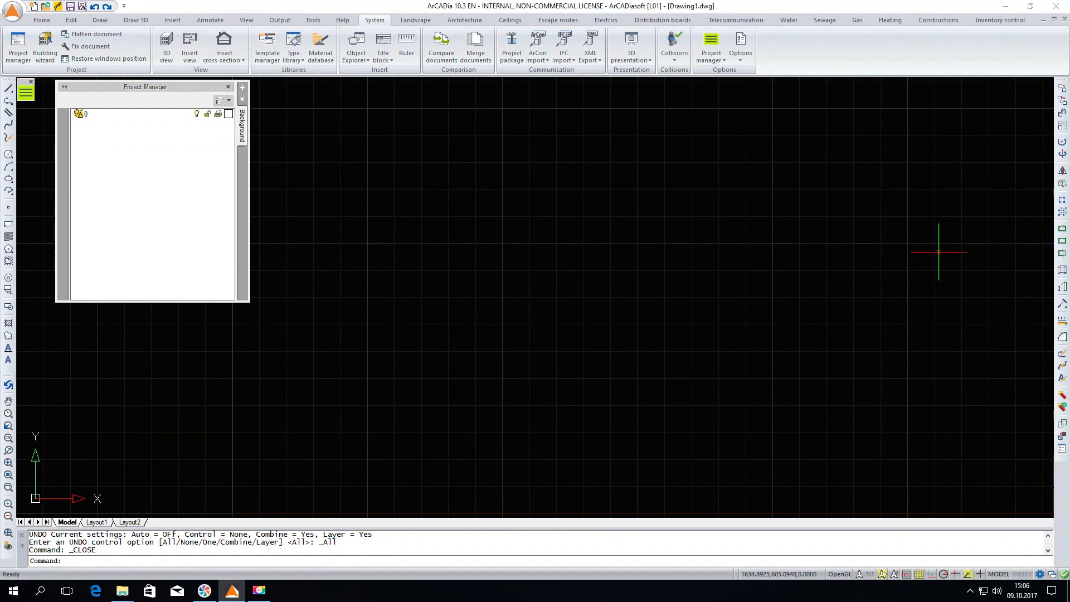
pyautogui.moveTo(520, 311)
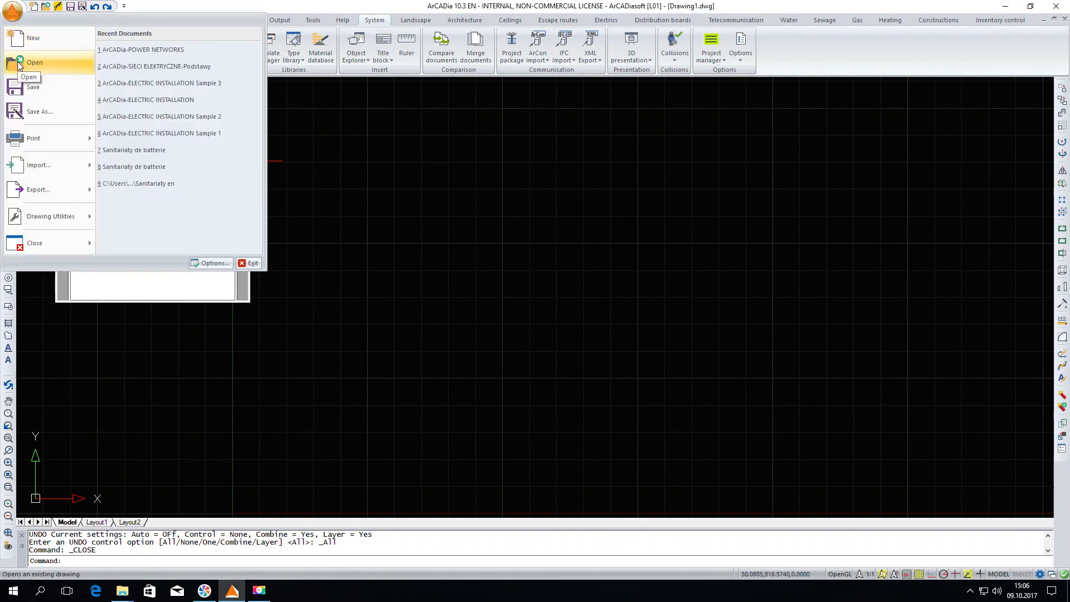
# Step: Open the ArCADia-POWER NETWORKS site plan drawing with buildings, roads and parking
pyautogui.click(157, 83)
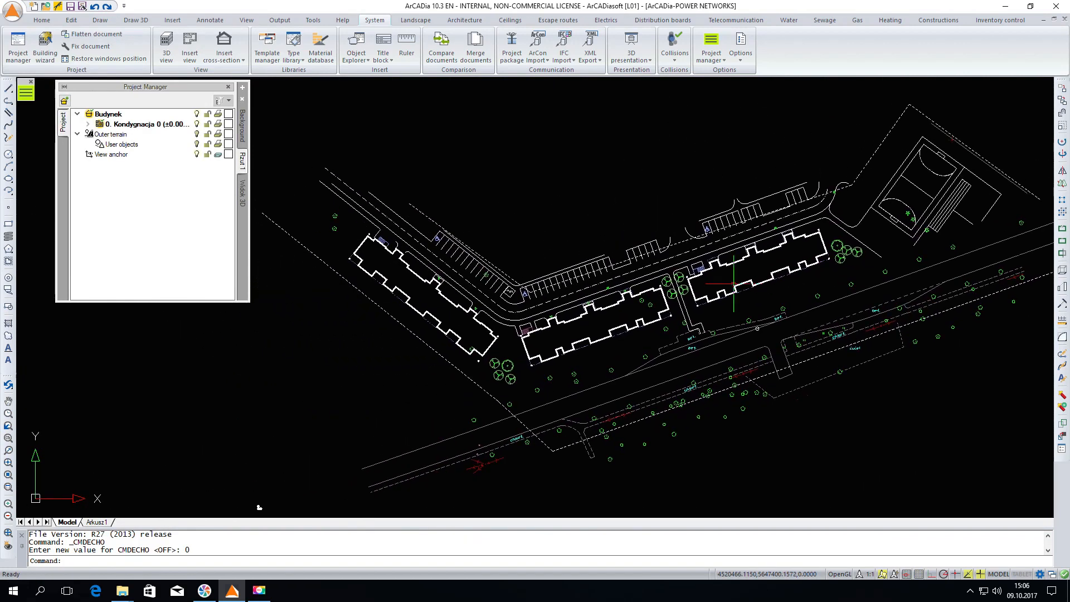
pyautogui.moveTo(647, 216)
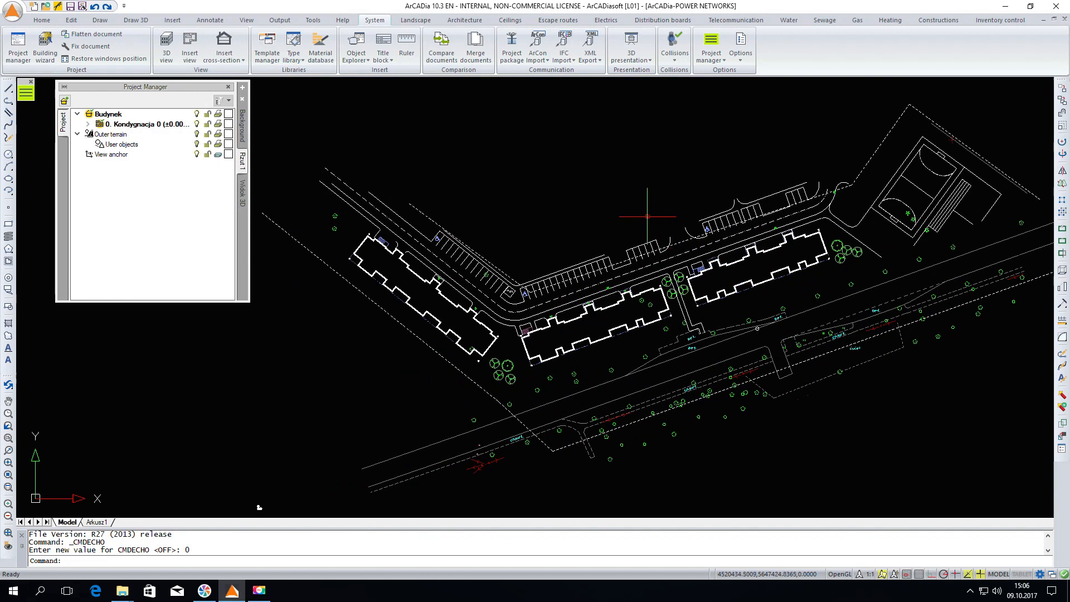
# Step: Switch to the Electrics ribbon to reveal the Power networks tools
pyautogui.click(605, 20)
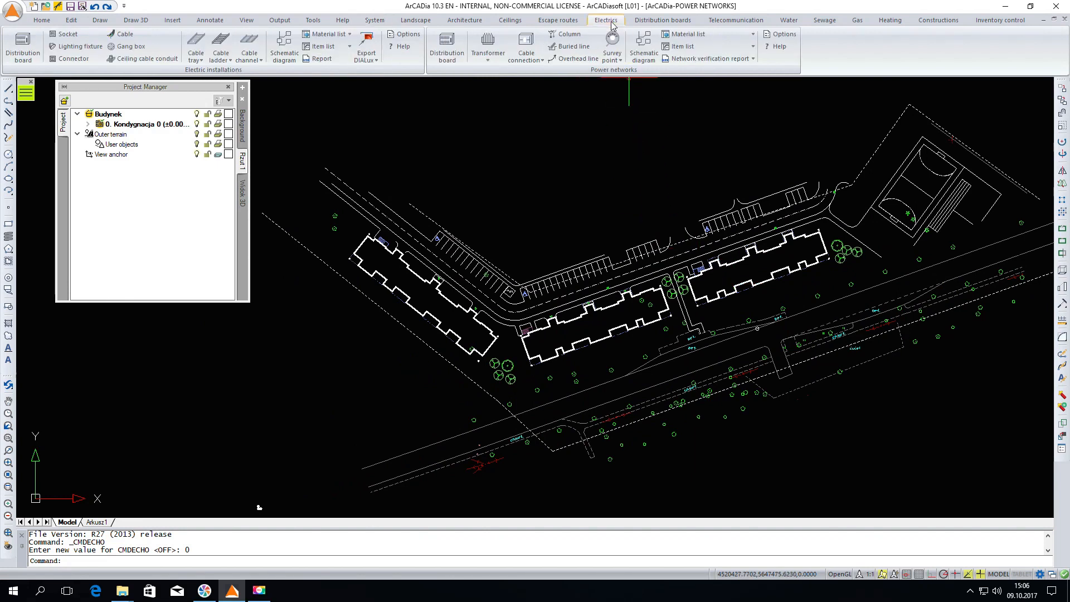
pyautogui.moveTo(612, 53)
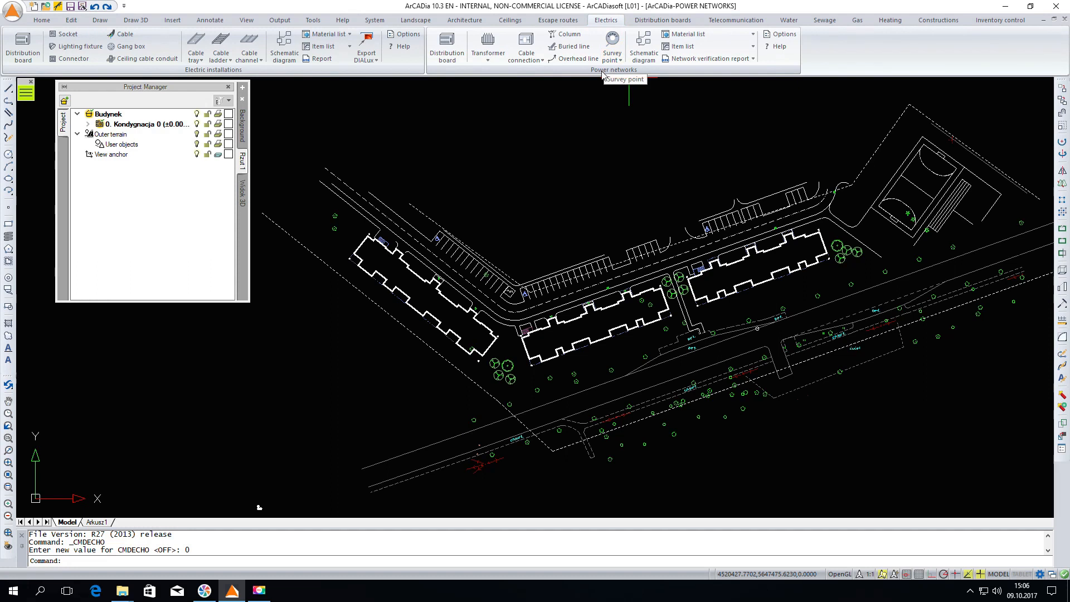
pyautogui.moveTo(603, 75)
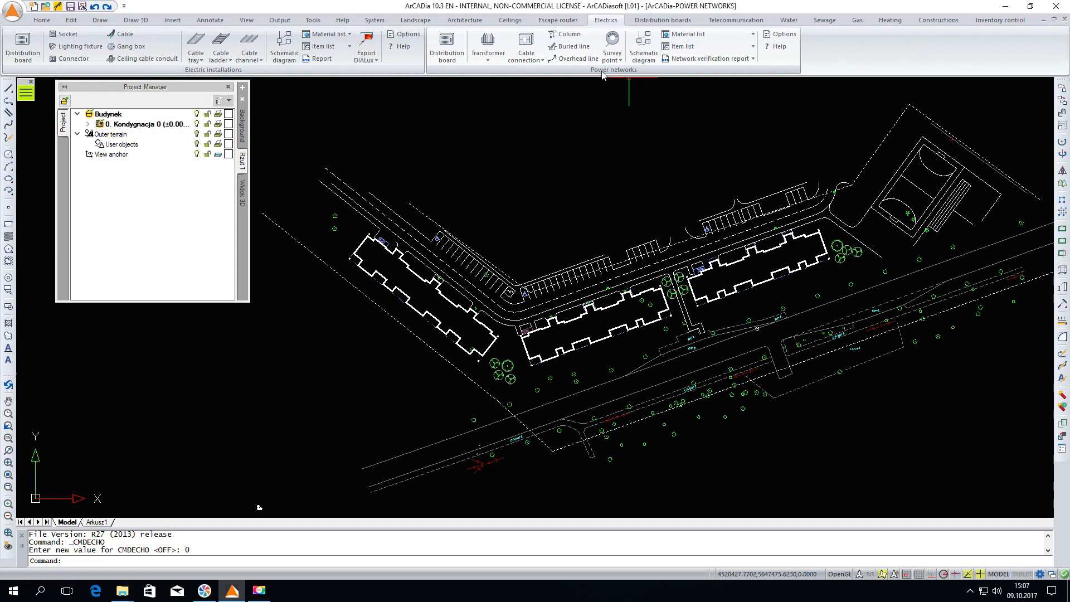
pyautogui.moveTo(447, 46)
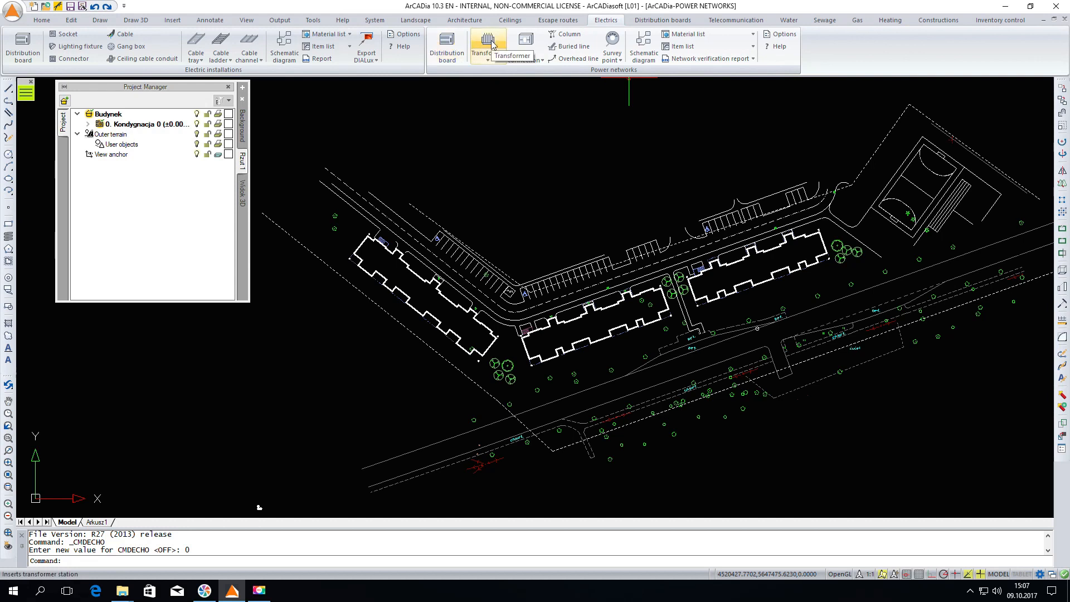
# Step: Insert a transformer station using type Transformatory suche/630kVA
pyautogui.click(487, 42)
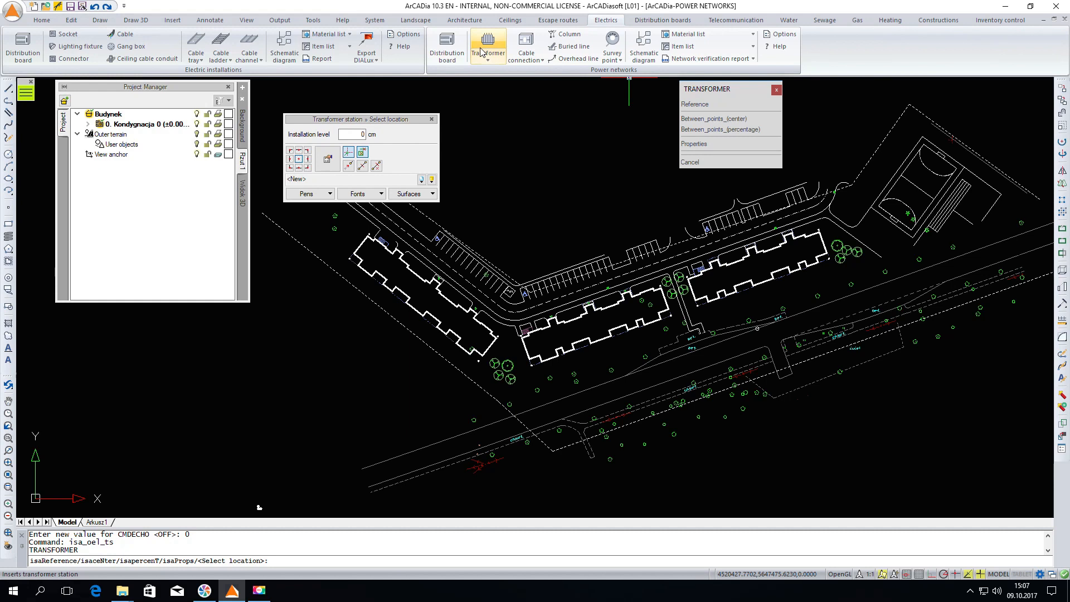
pyautogui.click(327, 159)
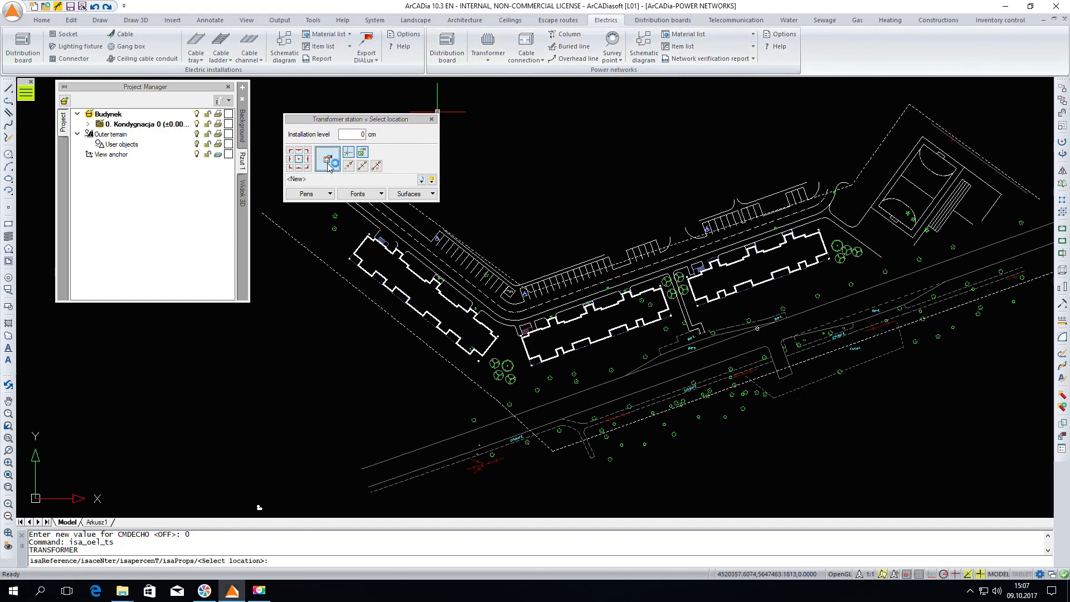
pyautogui.click(327, 158)
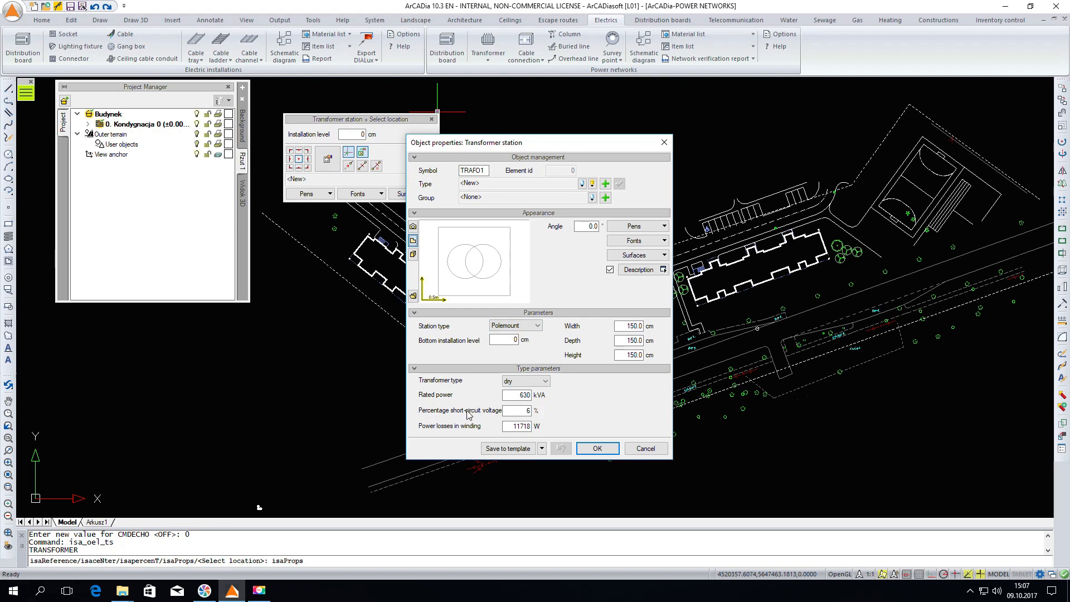
pyautogui.moveTo(591, 367)
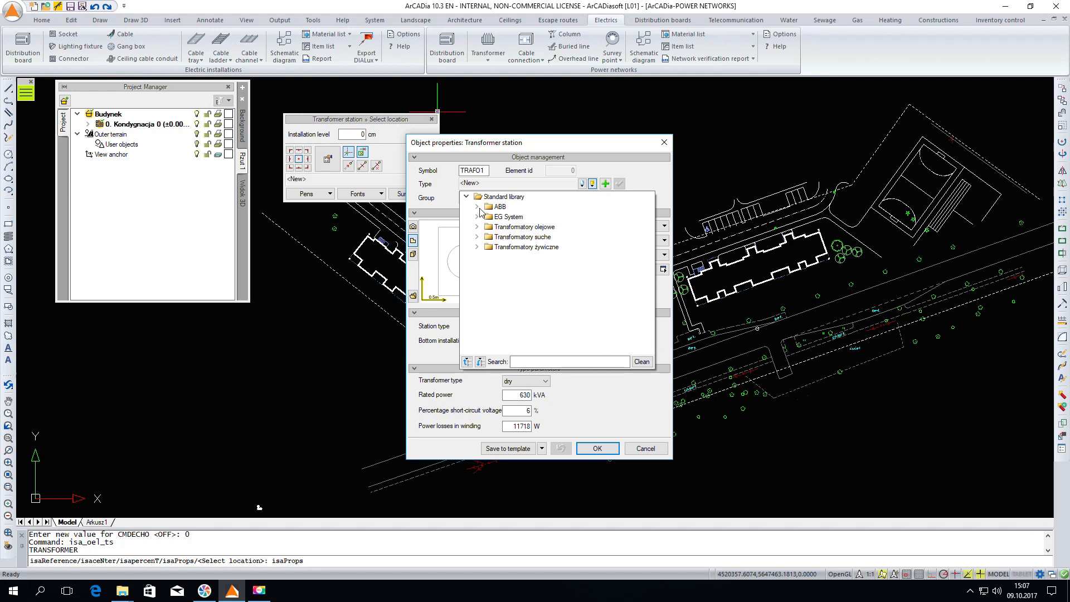
pyautogui.moveTo(478, 239)
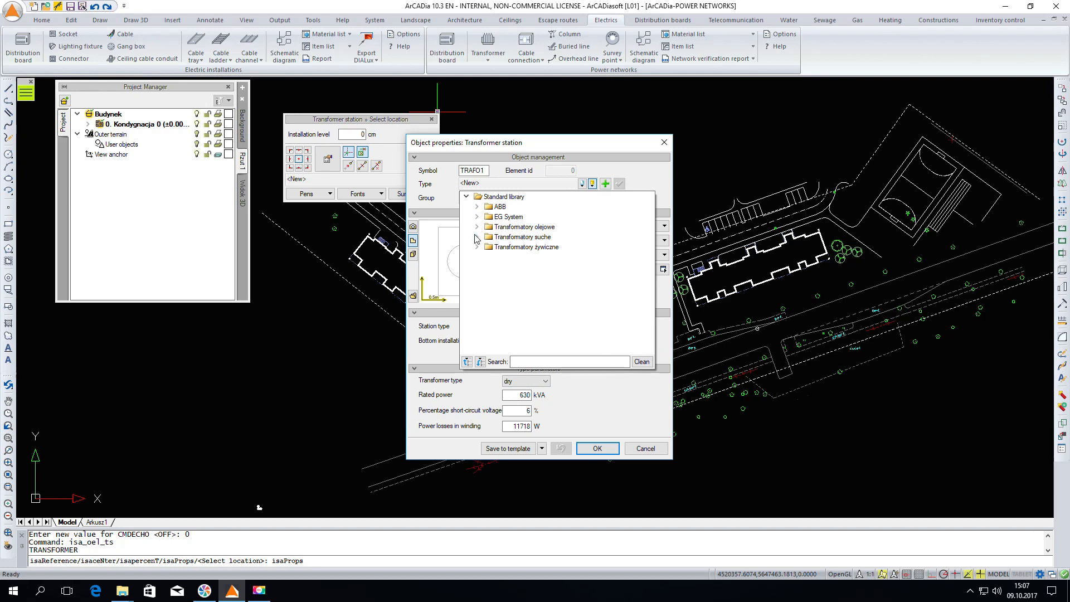
pyautogui.click(476, 237)
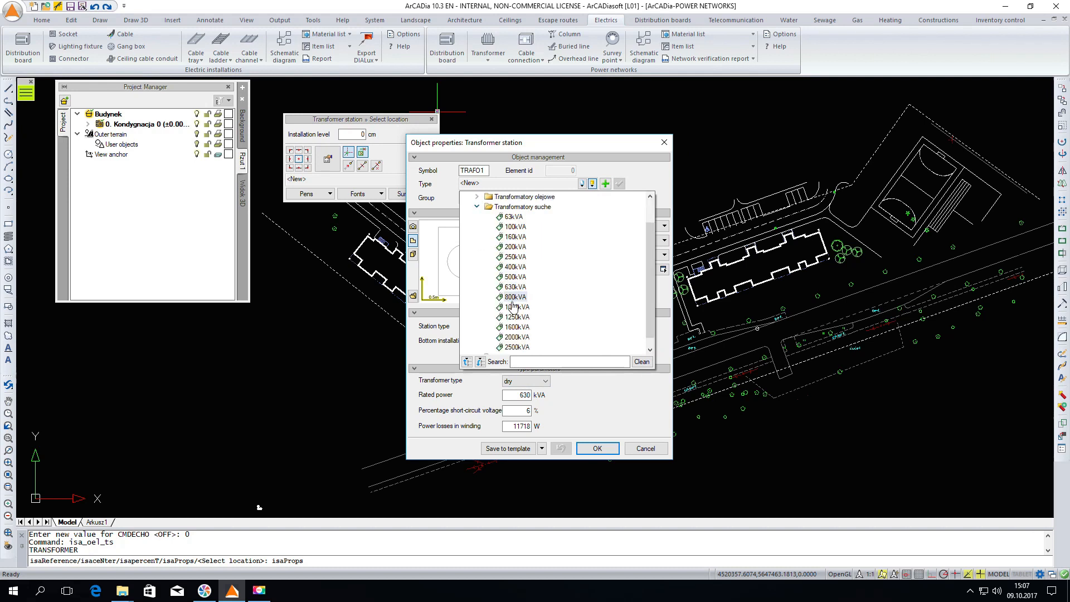
pyautogui.click(514, 286)
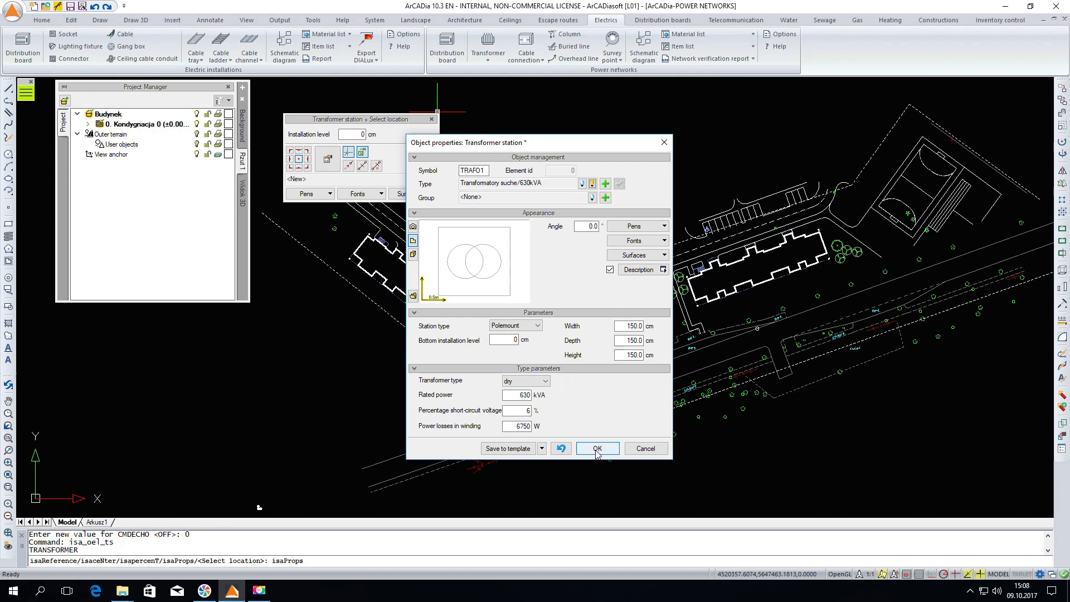
pyautogui.click(596, 448)
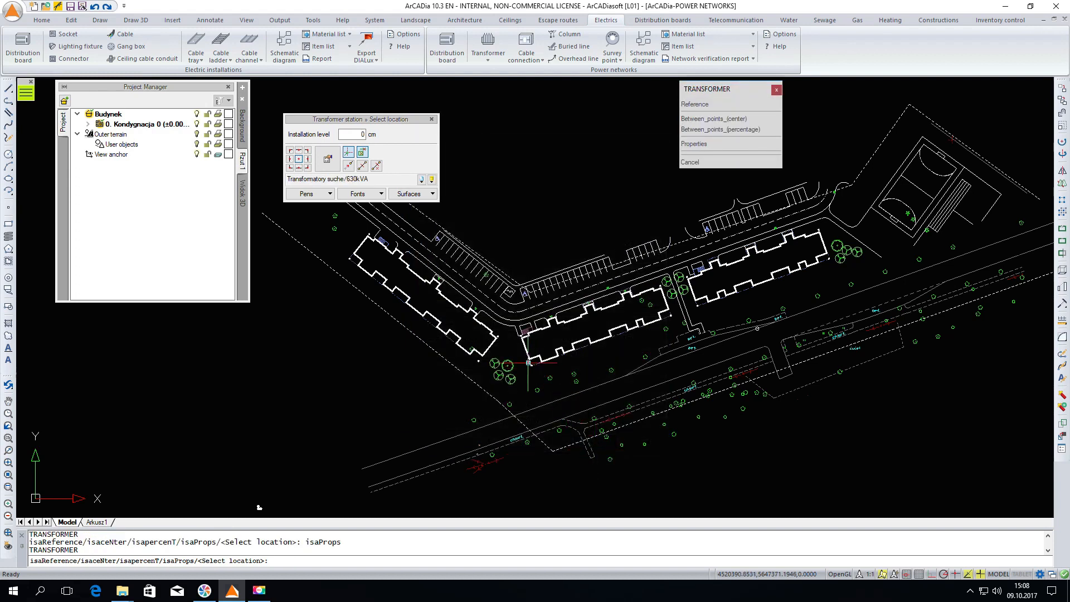
pyautogui.moveTo(532, 371)
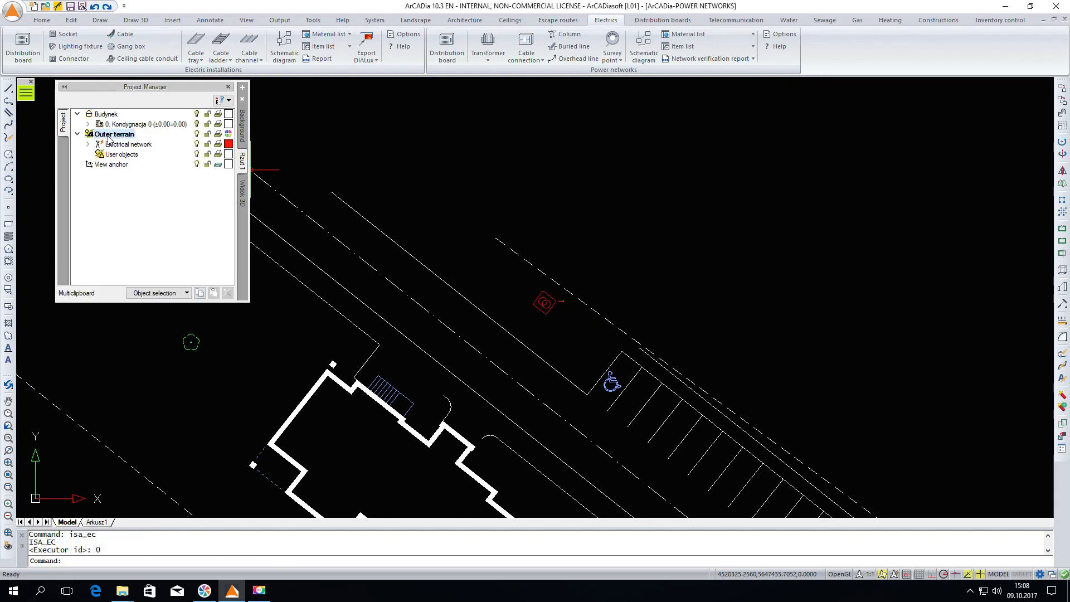
pyautogui.moveTo(396, 311)
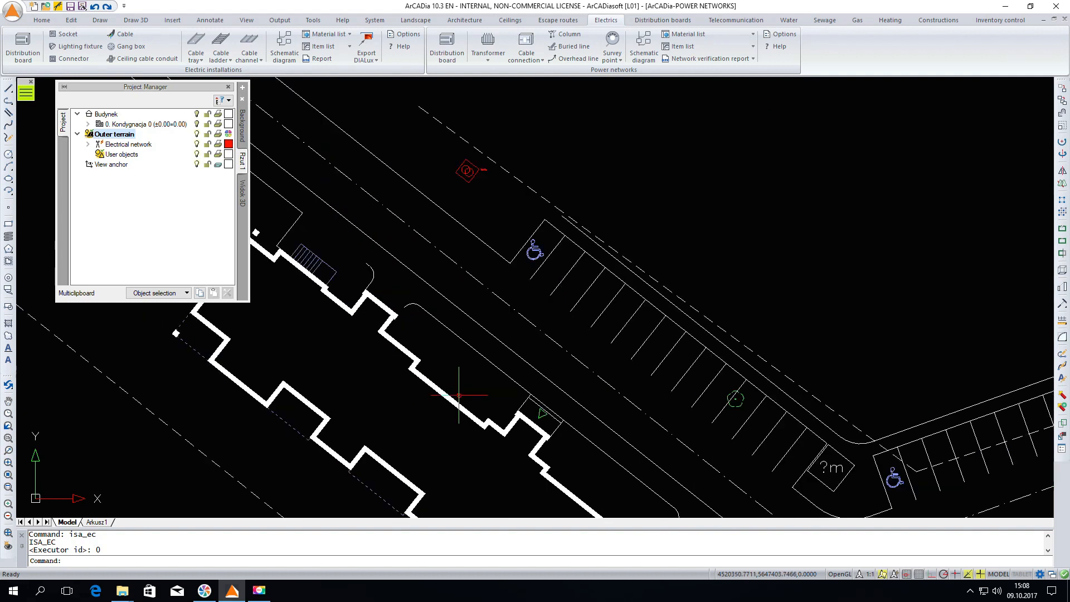
pyautogui.moveTo(528, 91)
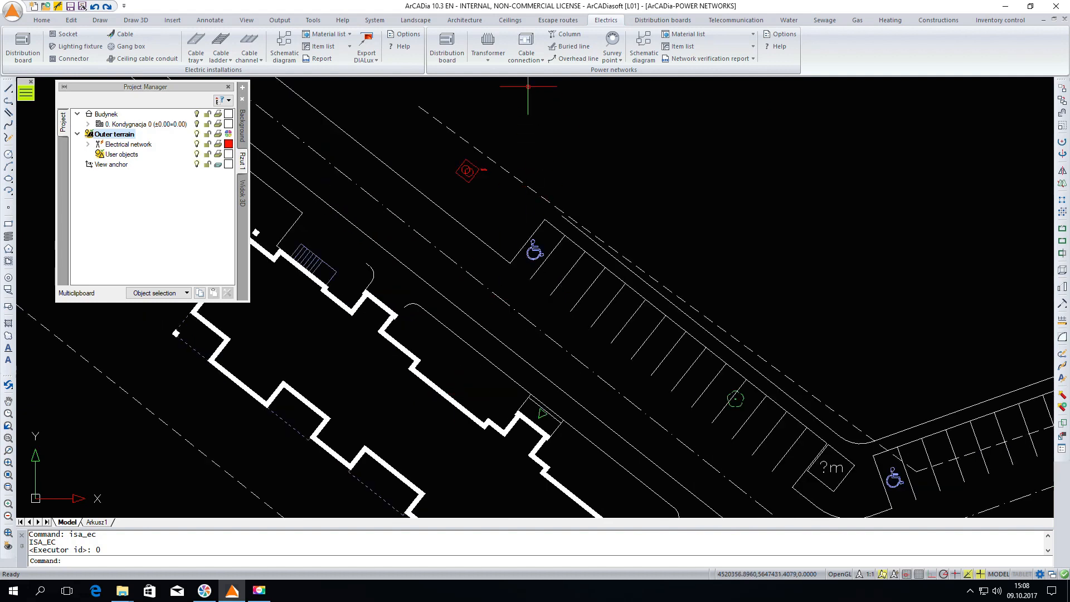
# Step: Place cable connection ZK2 on the long building's wall, angled along the wall
pyautogui.click(526, 46)
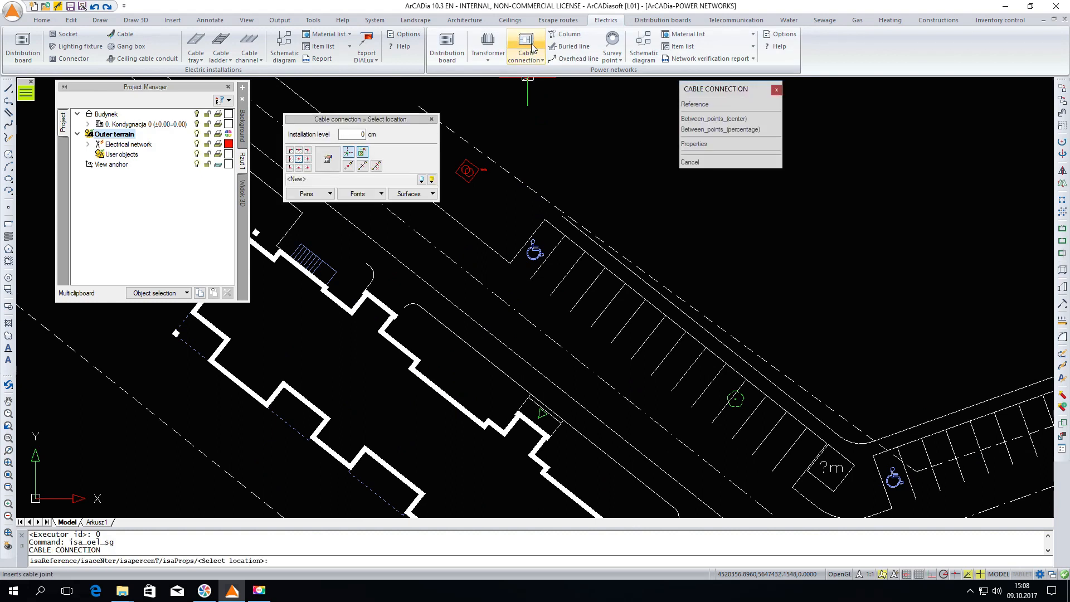
pyautogui.moveTo(415, 413)
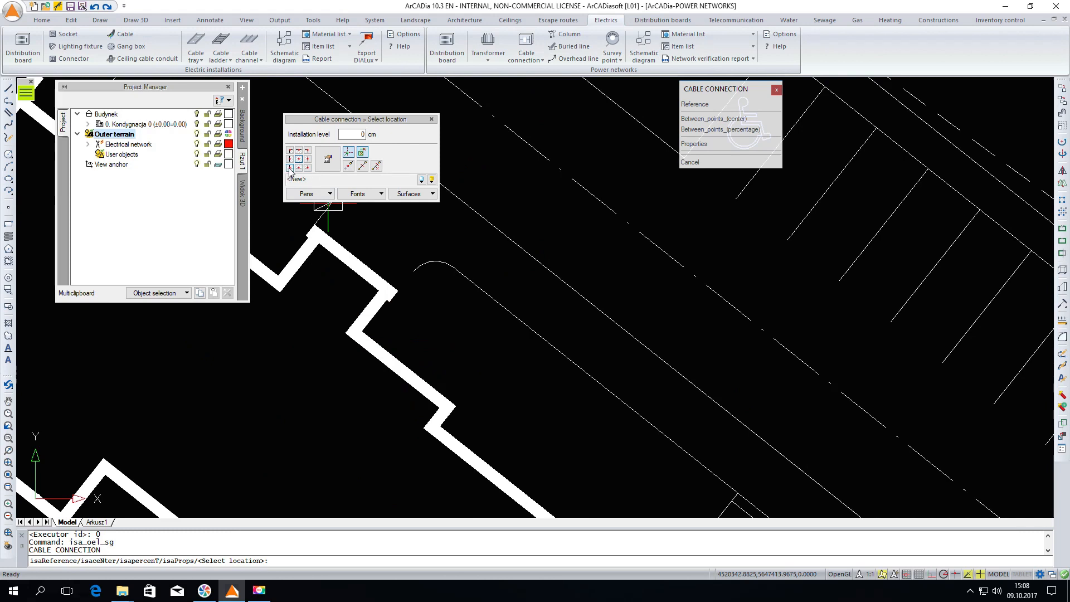
pyautogui.moveTo(389, 348)
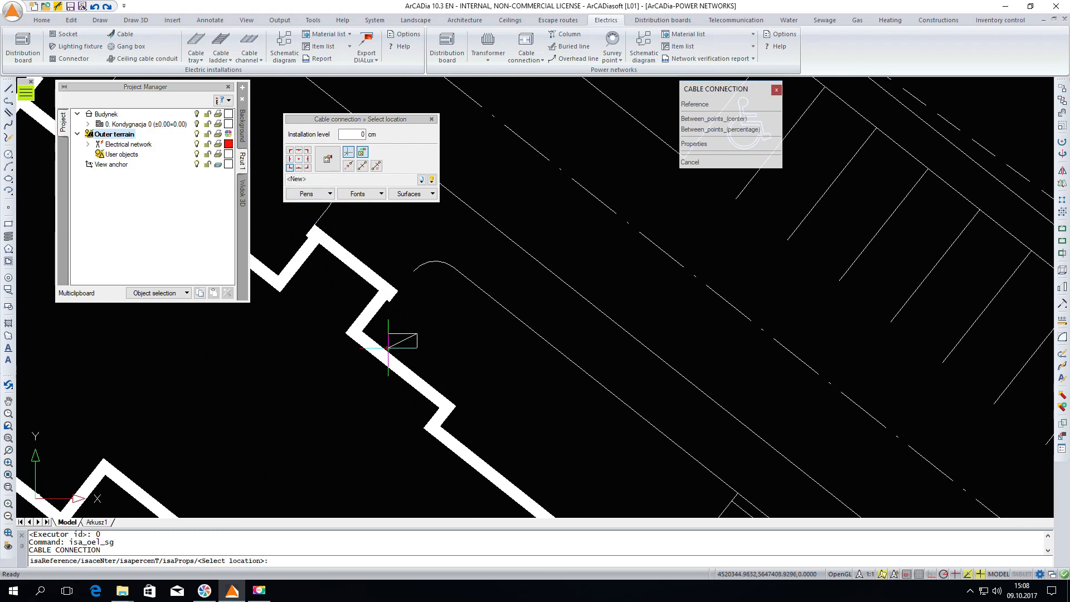
pyautogui.click(388, 350)
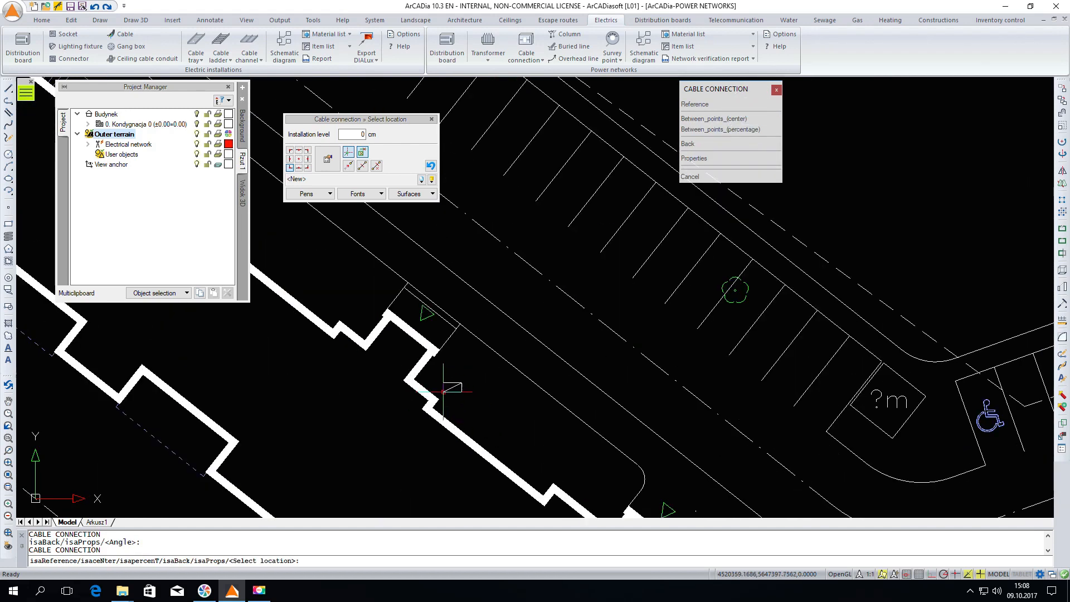
pyautogui.click(447, 392)
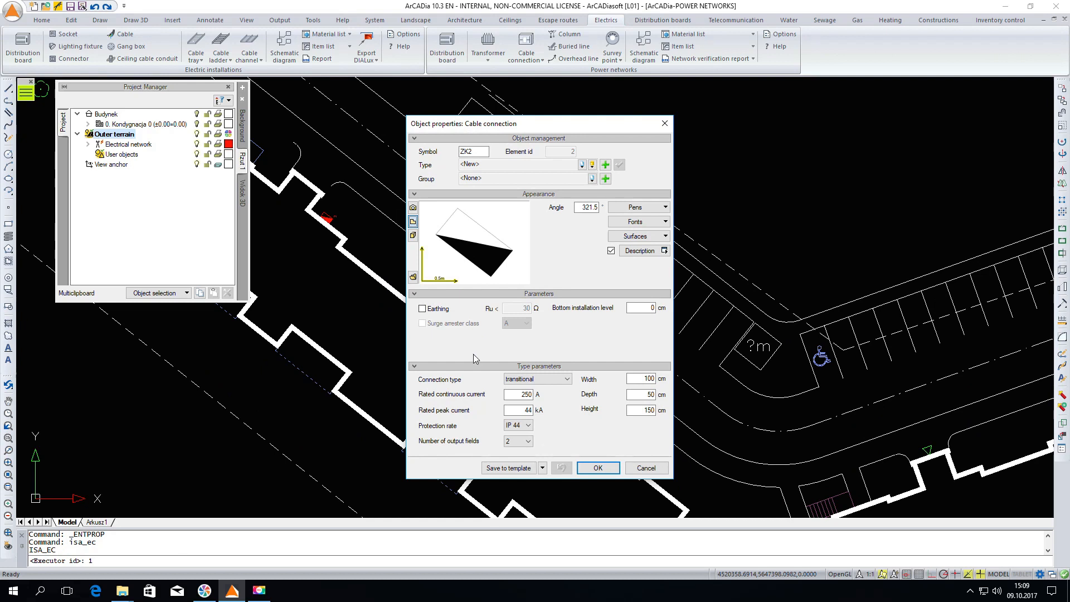
pyautogui.moveTo(483, 392)
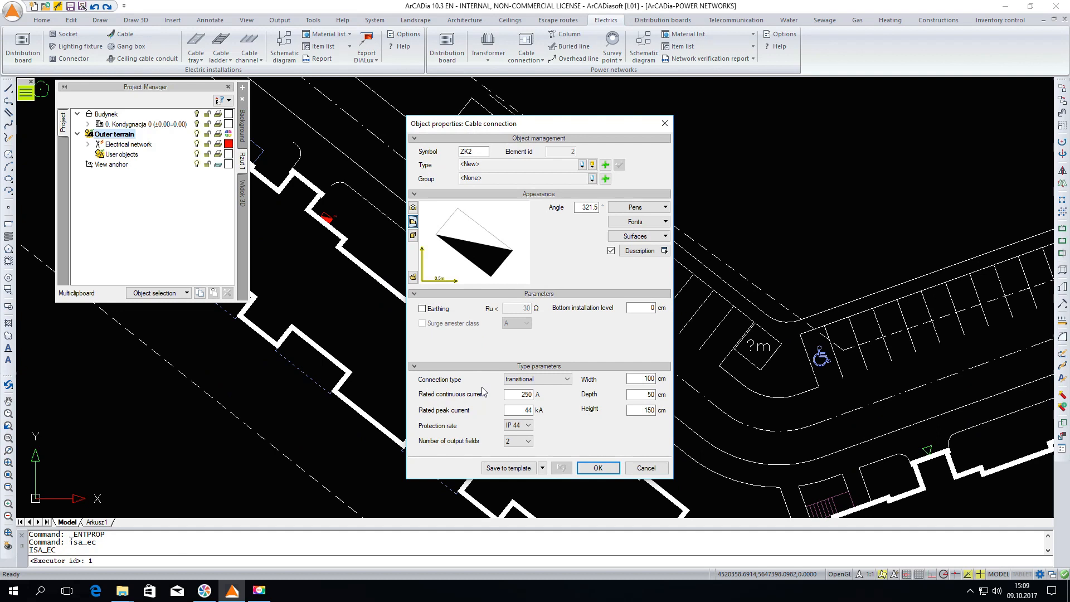
pyautogui.moveTo(608, 431)
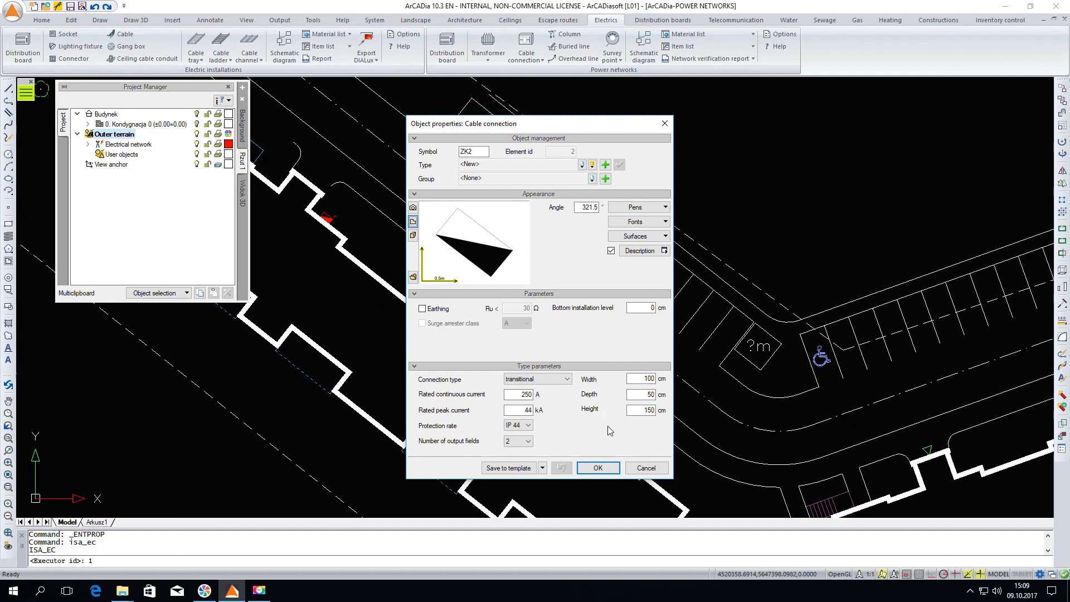
# Step: Confirm the ZK2 properties and add the remaining connections, three in total
pyautogui.click(641, 308)
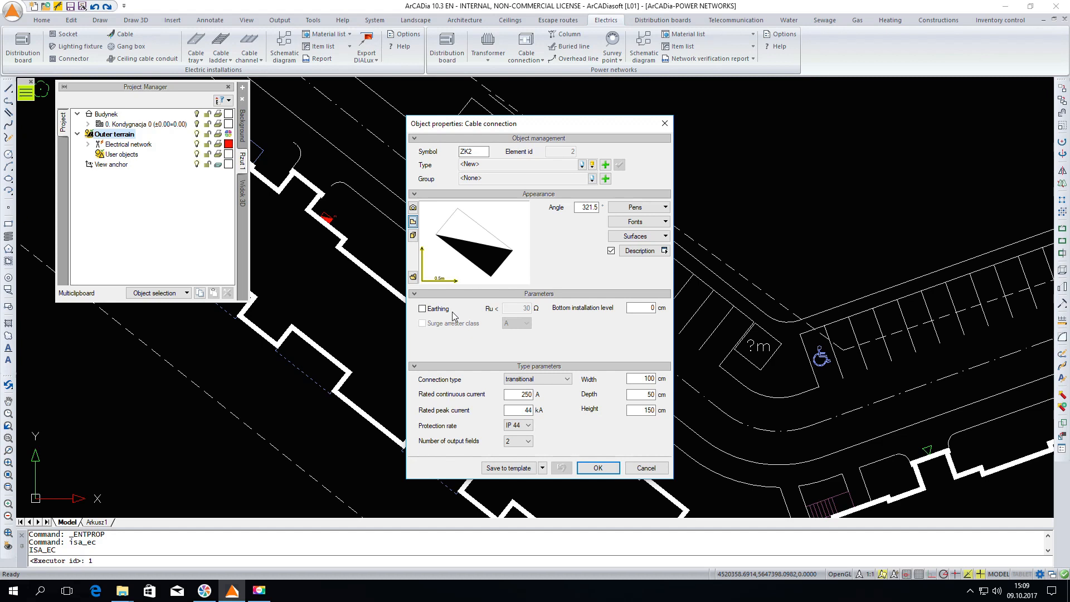
pyautogui.moveTo(453, 378)
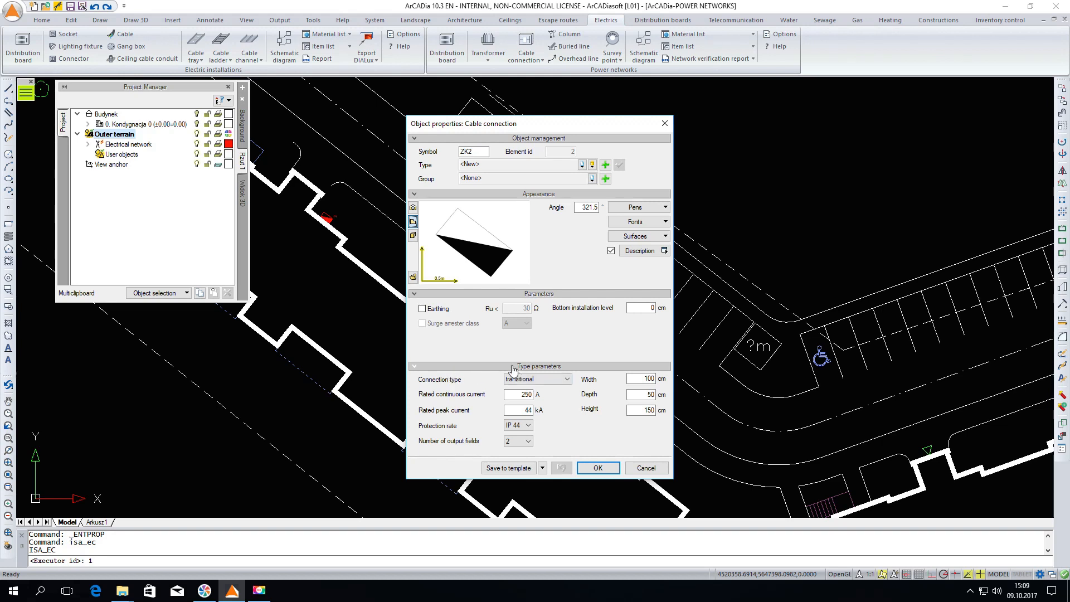
pyautogui.moveTo(584, 387)
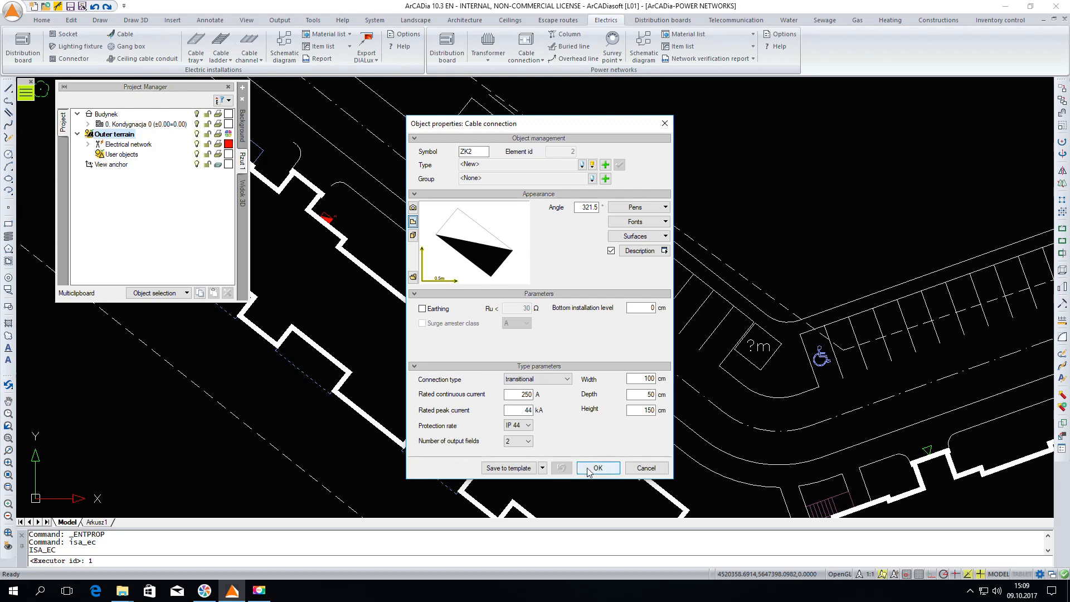
pyautogui.click(596, 468)
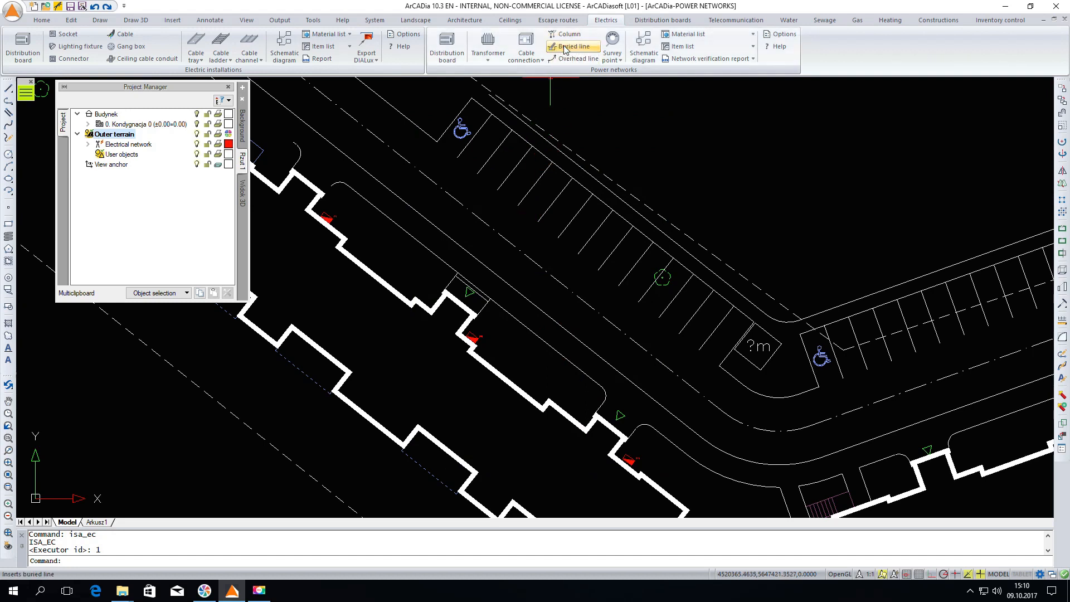
# Step: Start buried line L1 and enable its terminal and initial protection
pyautogui.click(574, 46)
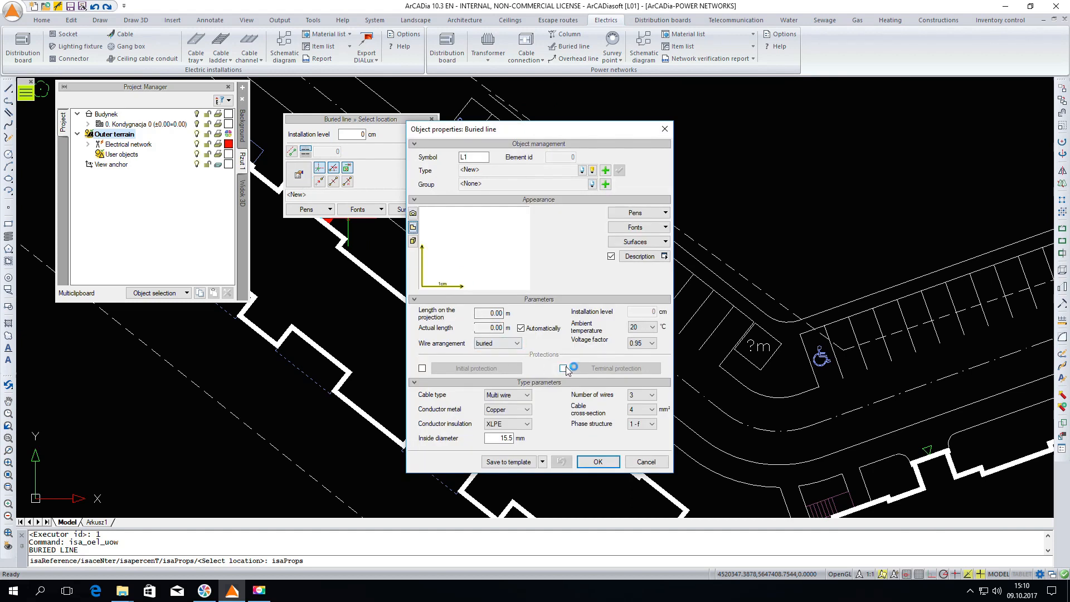
pyautogui.click(562, 368)
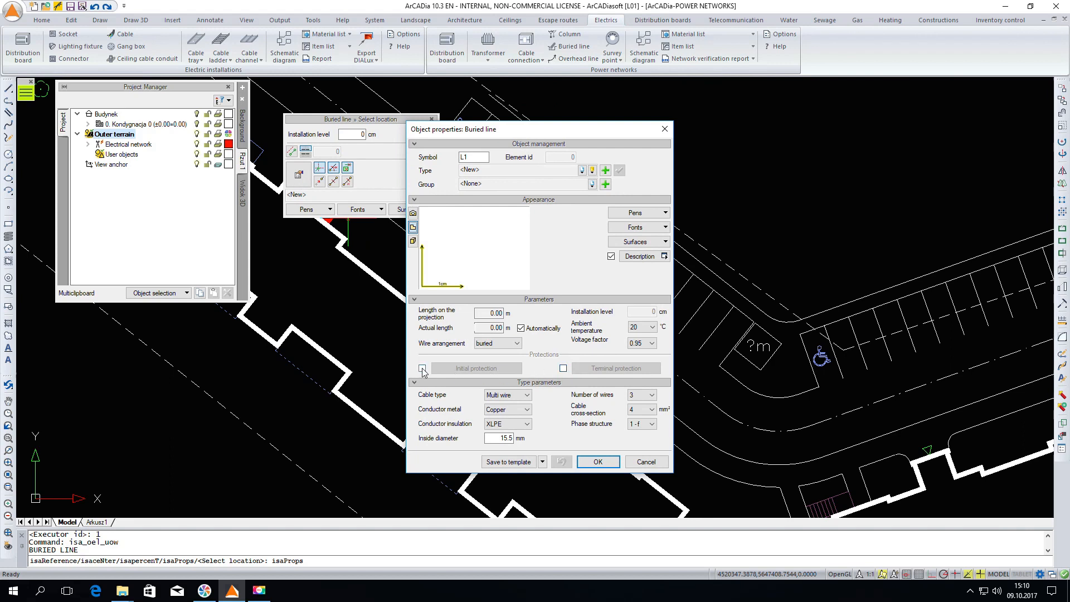
pyautogui.click(423, 368)
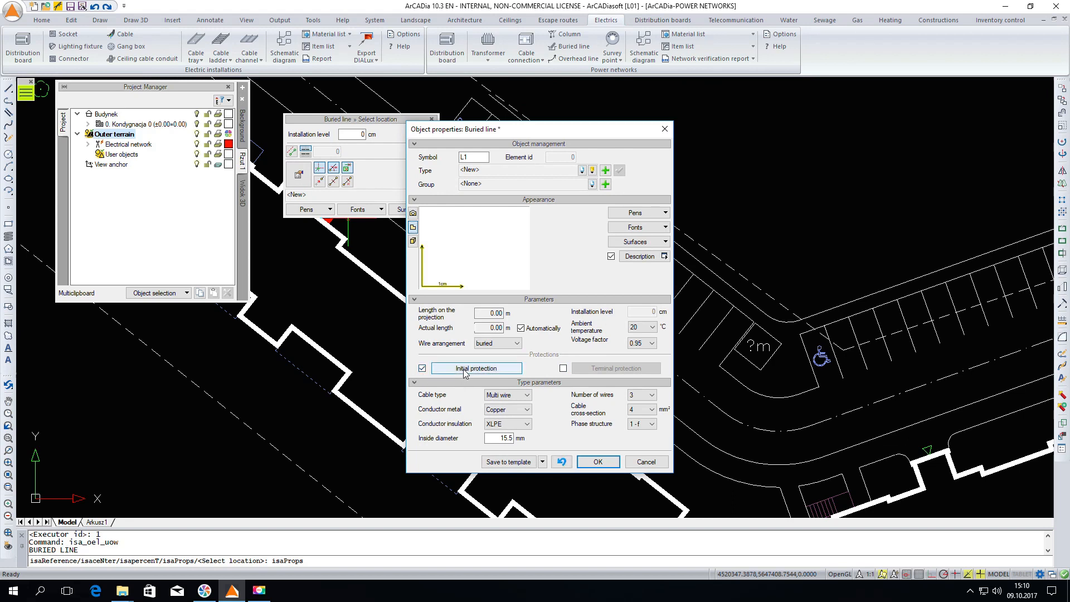
# Step: Set L1's initial protection to a 250 A time-delay WT-00 industrial fuse
pyautogui.click(476, 368)
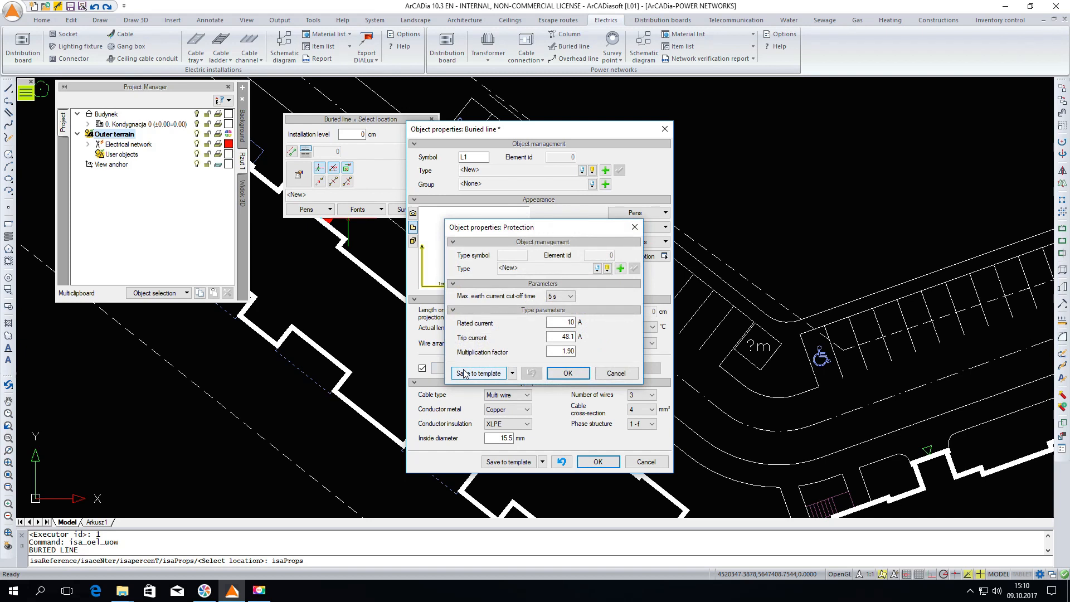
pyautogui.moveTo(479, 373)
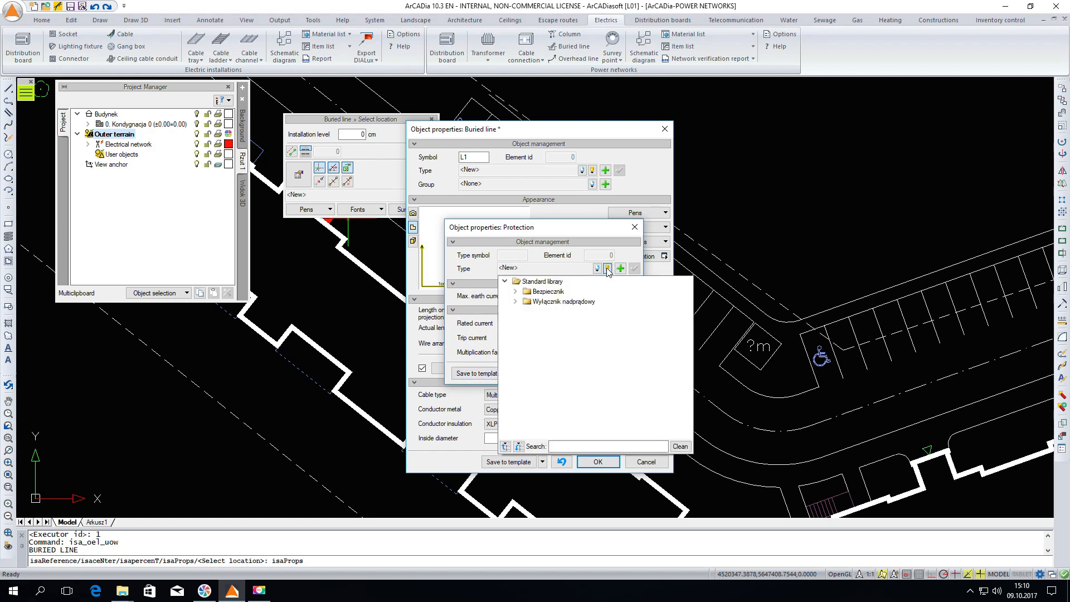
pyautogui.click(515, 292)
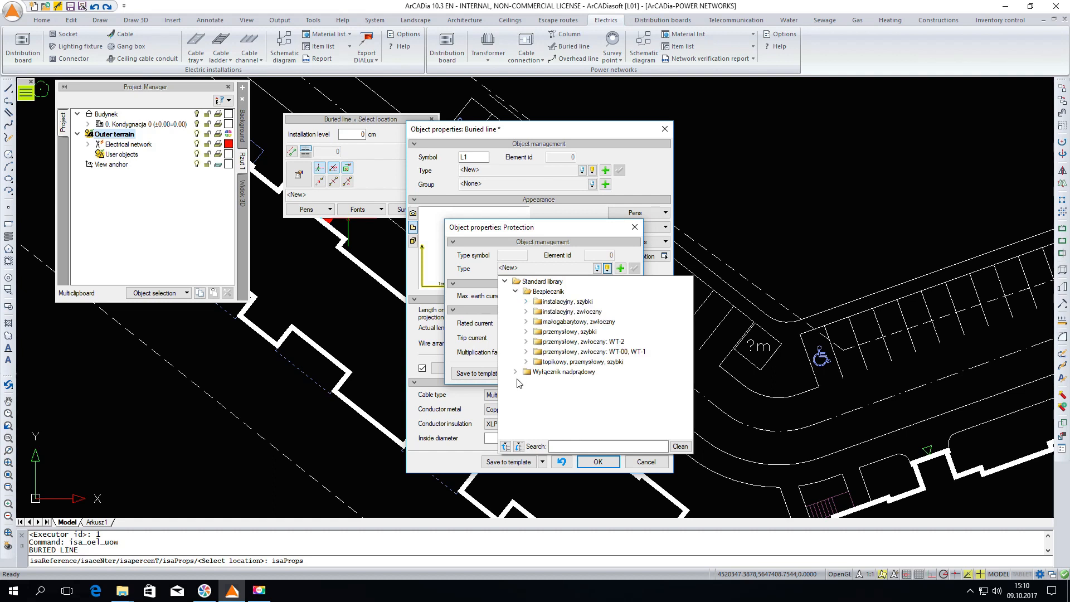
pyautogui.click(515, 371)
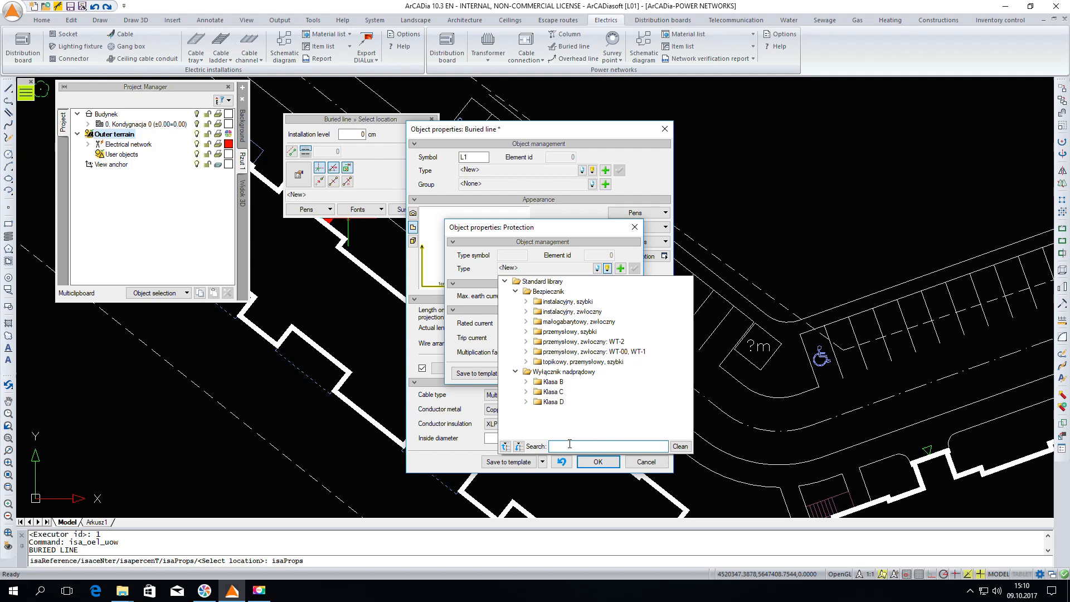
pyautogui.write('WT-00')
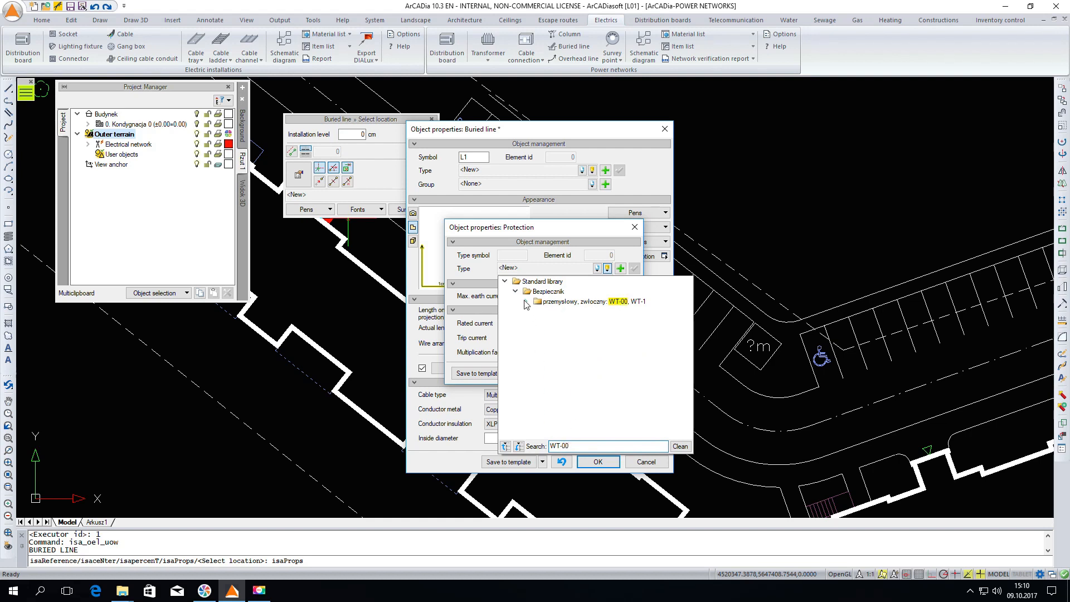
pyautogui.click(527, 302)
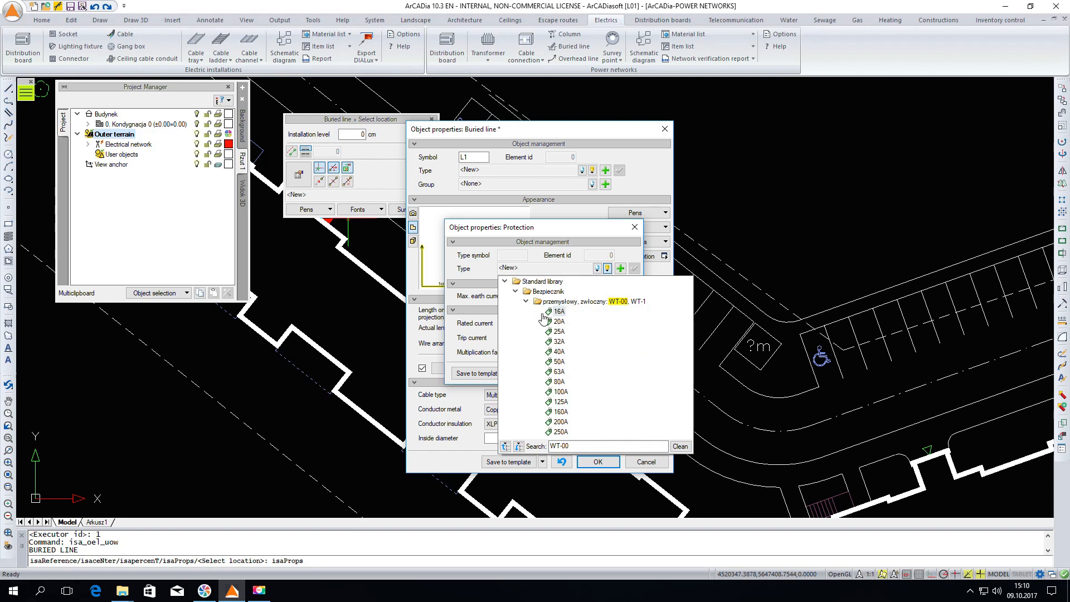
pyautogui.moveTo(568, 420)
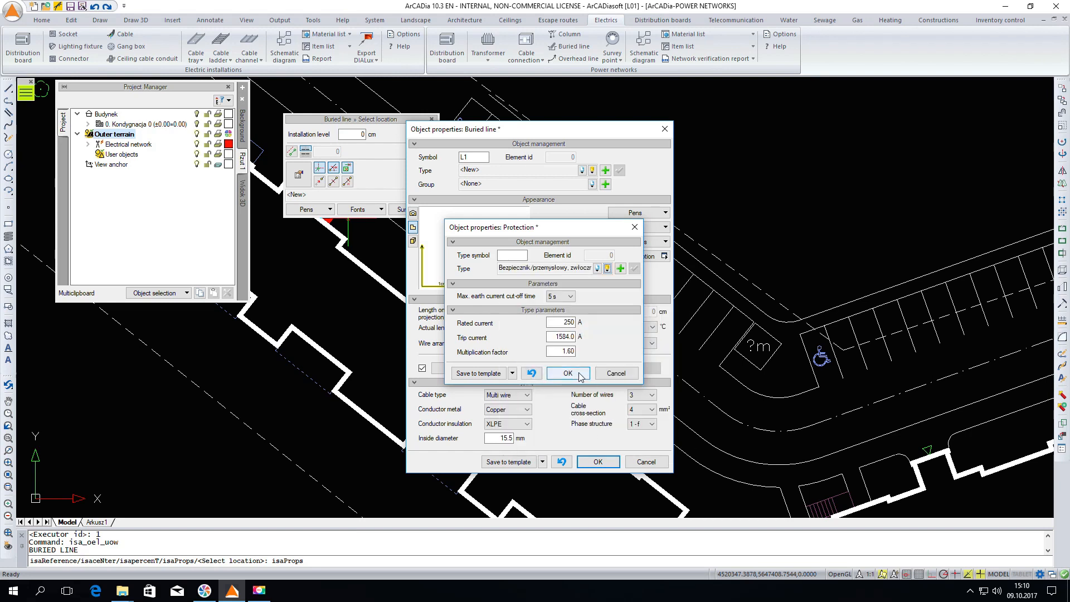
pyautogui.click(565, 373)
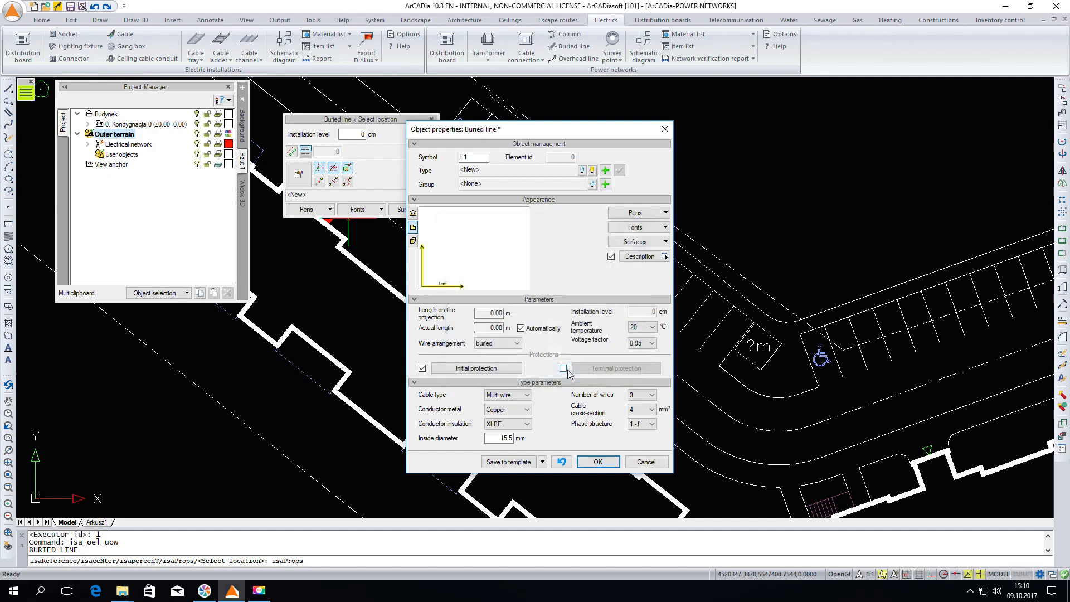
# Step: Make L1 a 4-wire 240 mm² aluminium three-phase cable and lay it to the building
pyautogui.click(563, 369)
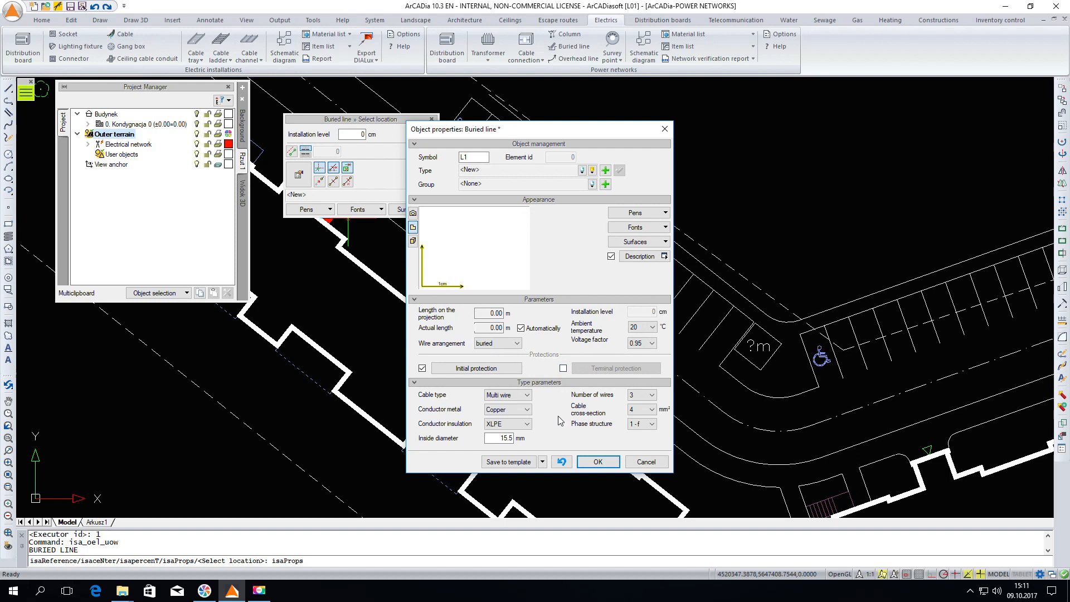
pyautogui.click(507, 408)
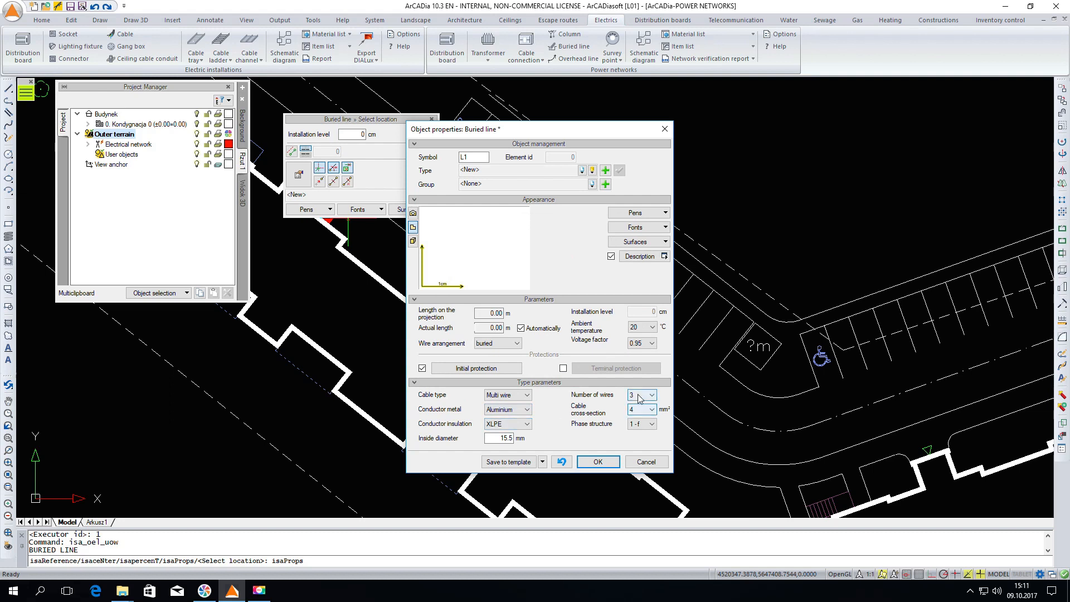
pyautogui.click(651, 409)
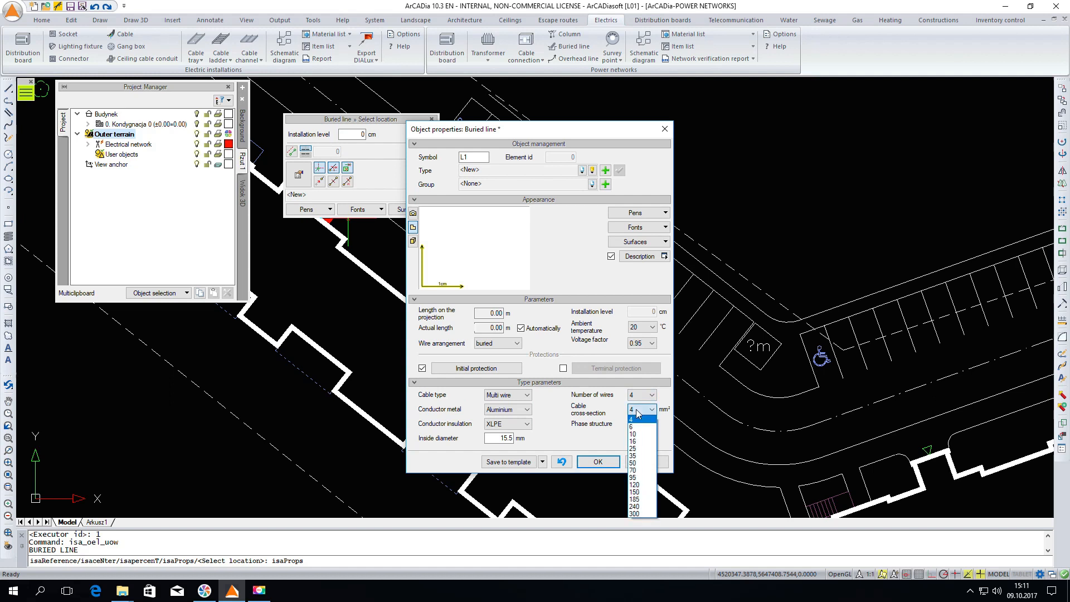
pyautogui.click(633, 507)
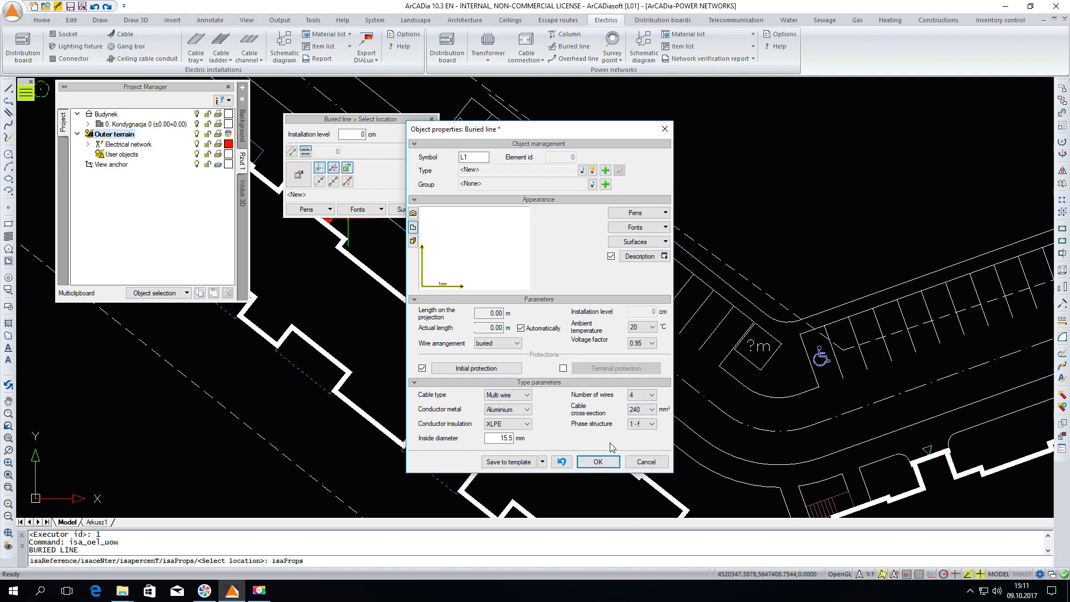
pyautogui.click(652, 424)
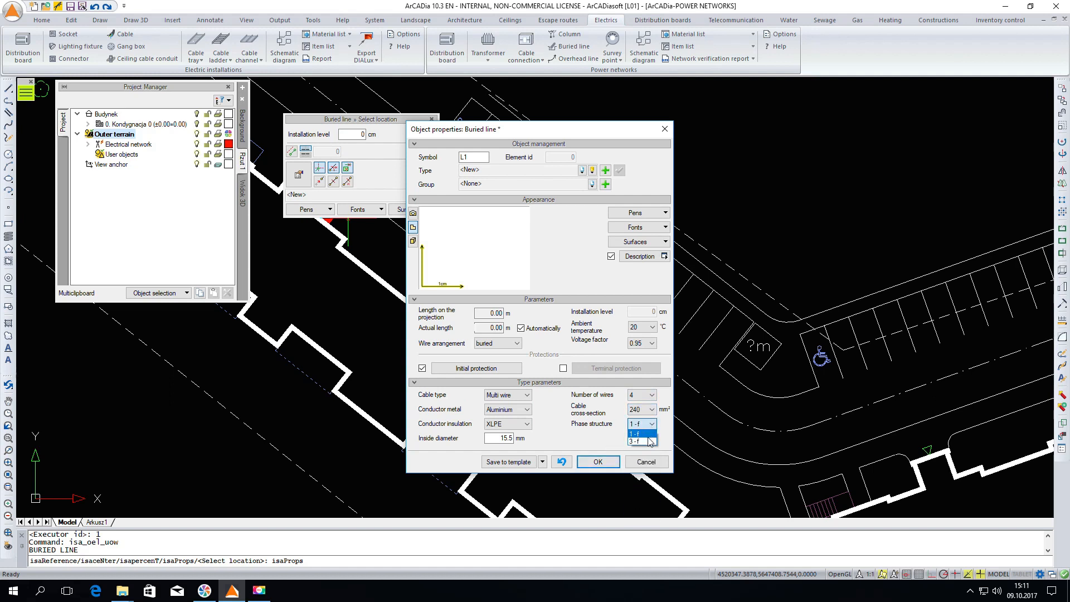
pyautogui.click(638, 442)
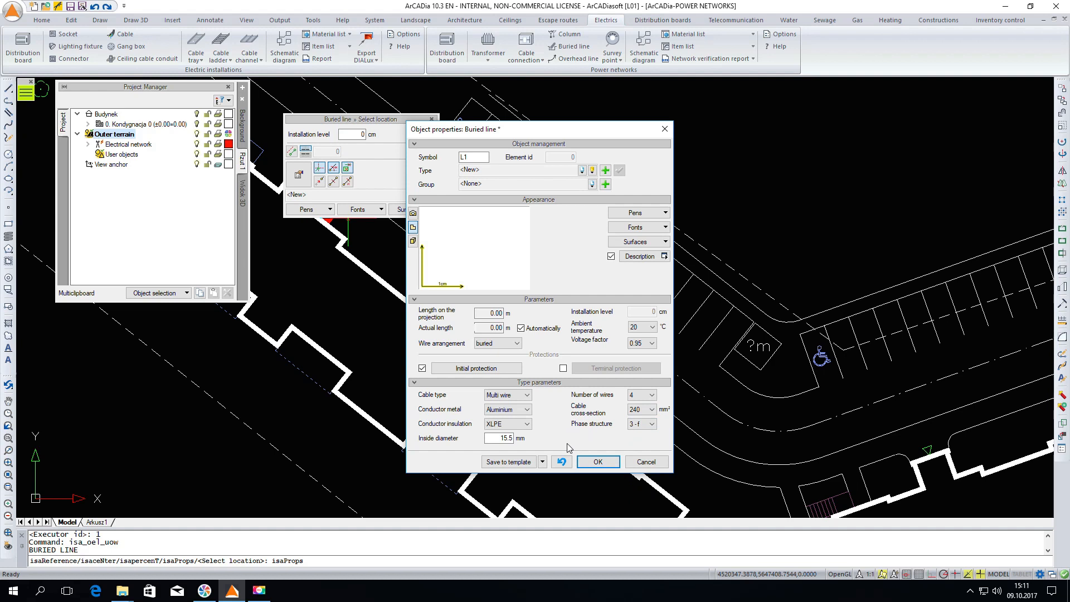
pyautogui.click(596, 461)
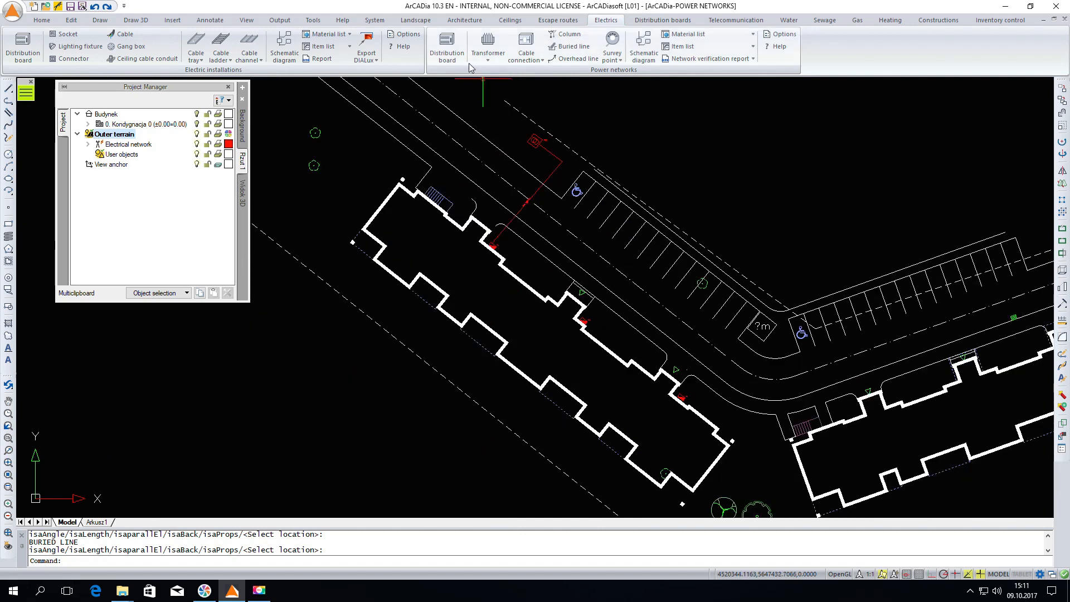
# Step: Insert distribution board TR1 with 90 kW installed power, width 200, depth 50, height 150 cm
pyautogui.click(447, 46)
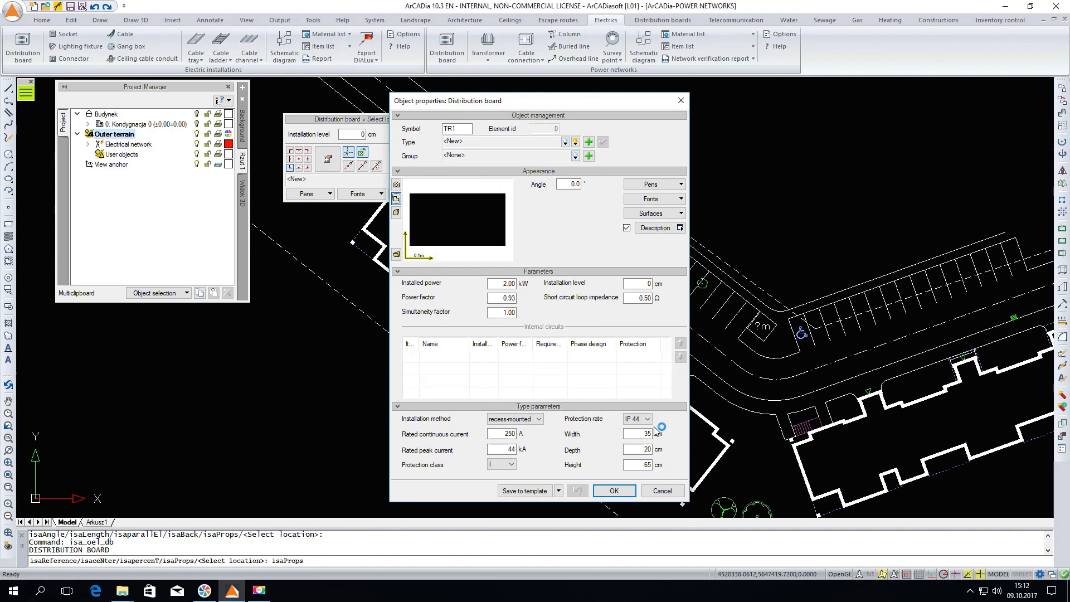
pyautogui.moveTo(593, 383)
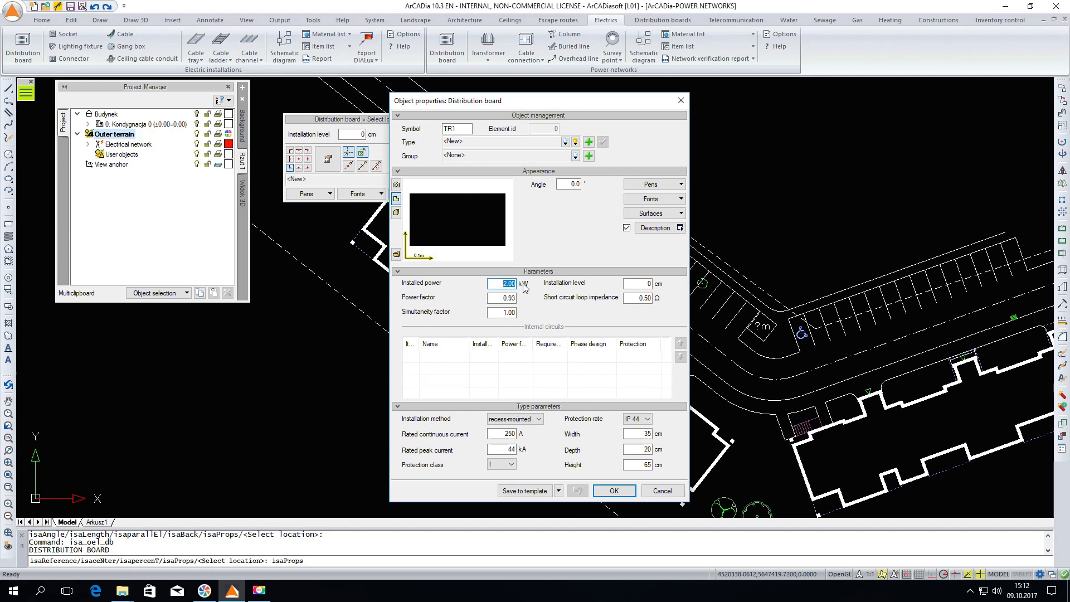
pyautogui.write('90')
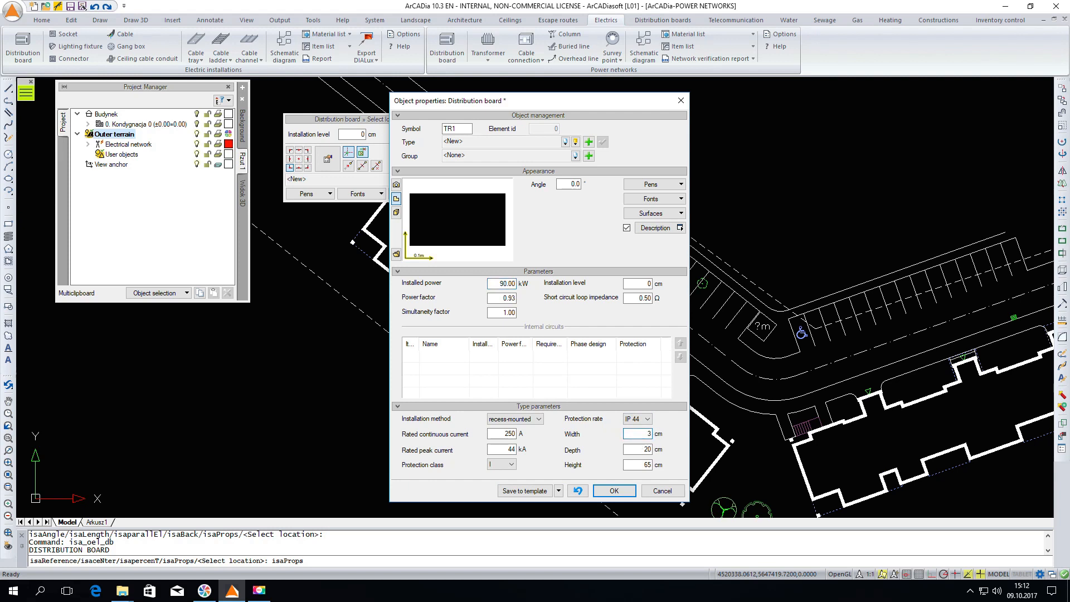
pyautogui.write('200')
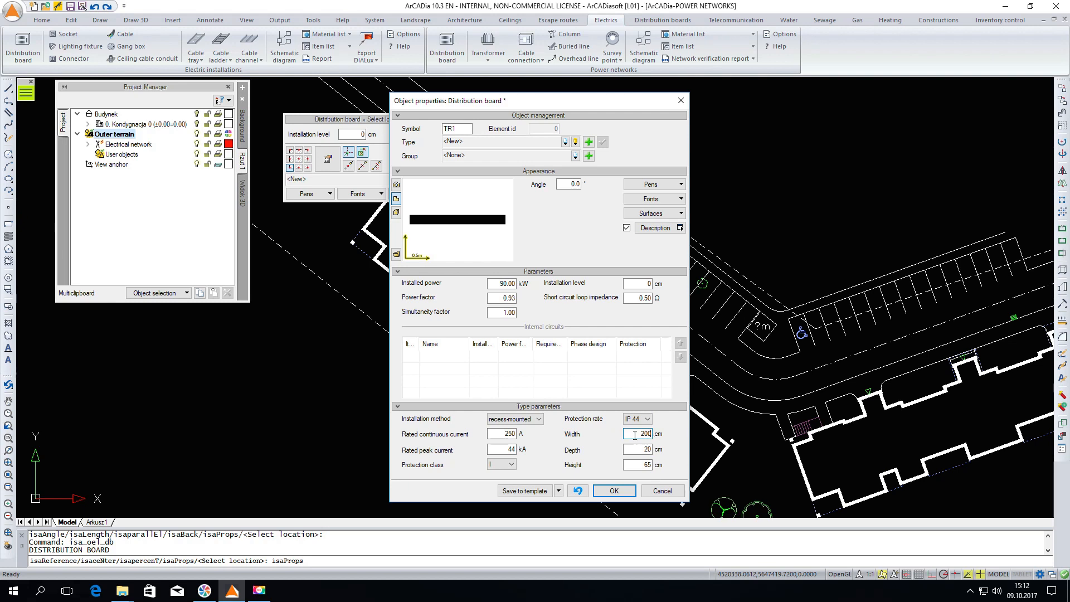
pyautogui.click(636, 449)
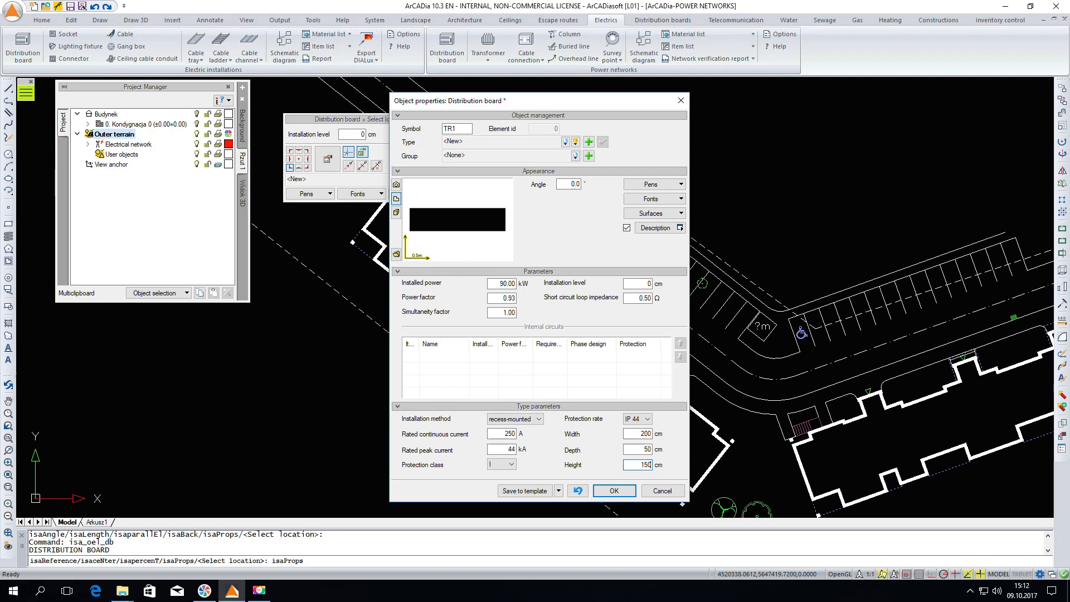
pyautogui.click(563, 141)
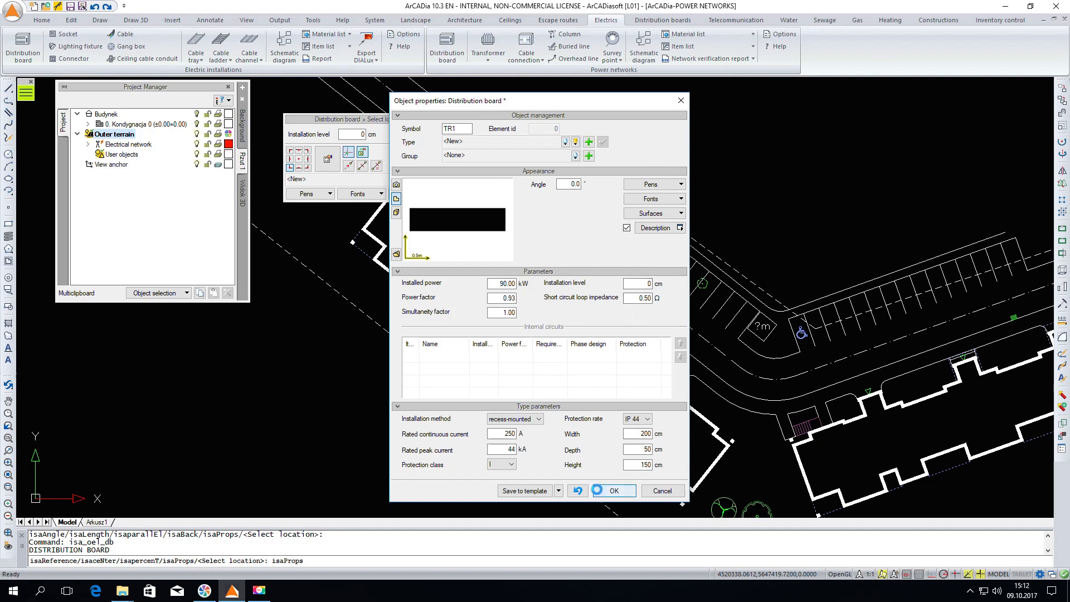
pyautogui.click(612, 491)
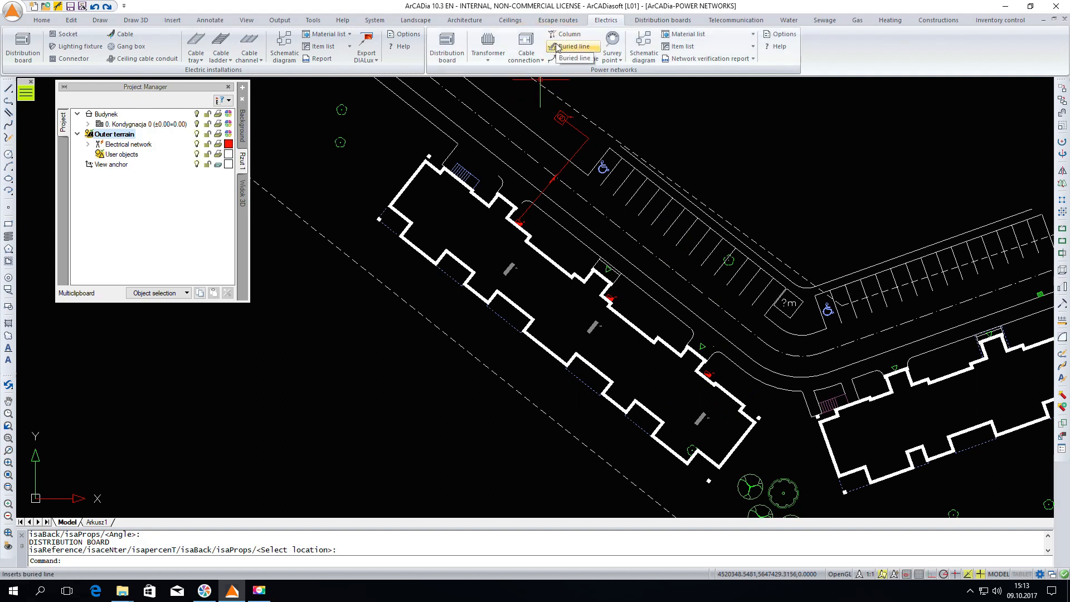
# Step: Start buried line L2 with PVC insulation and a 70 mm² cross-section
pyautogui.click(572, 46)
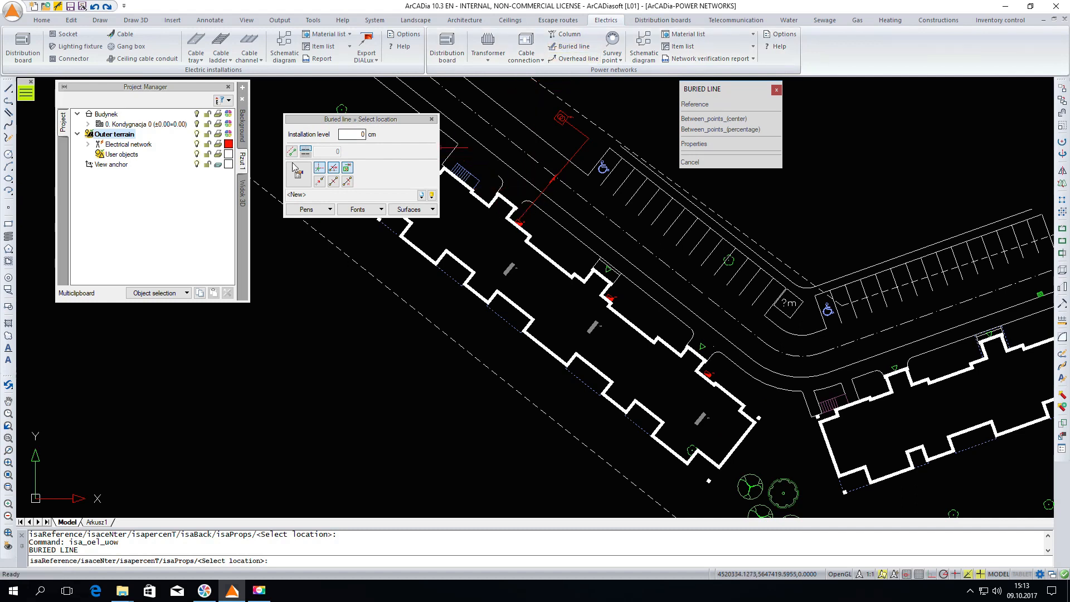
pyautogui.click(693, 144)
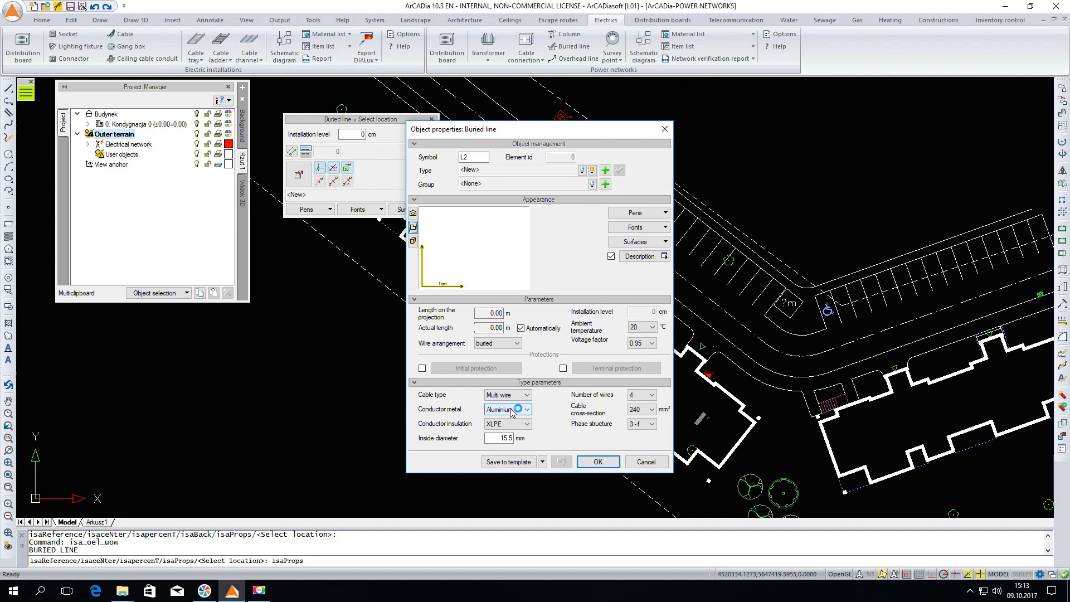
pyautogui.click(526, 423)
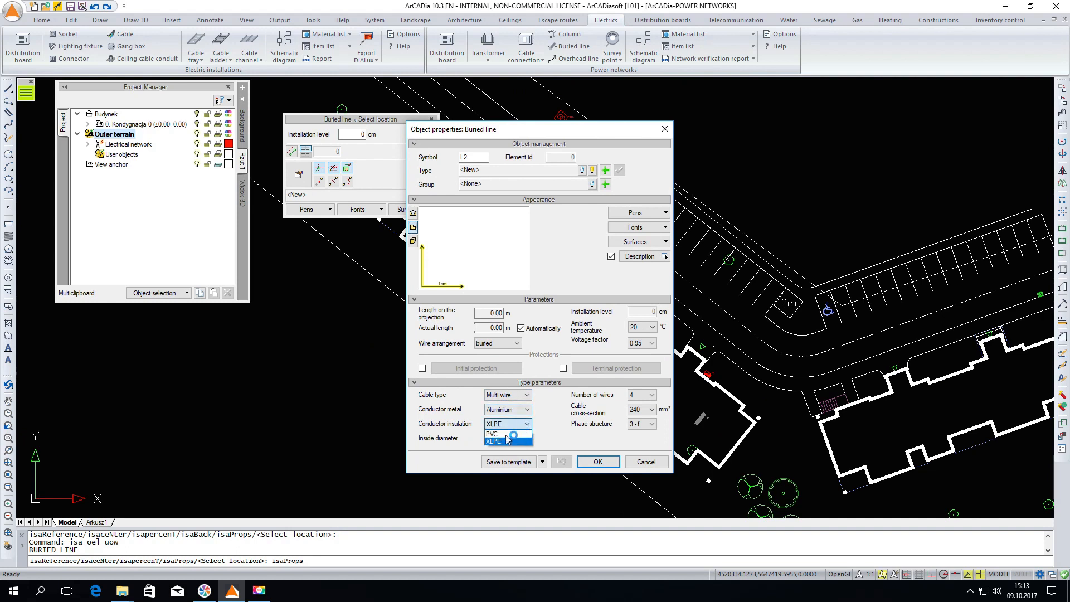
pyautogui.click(494, 434)
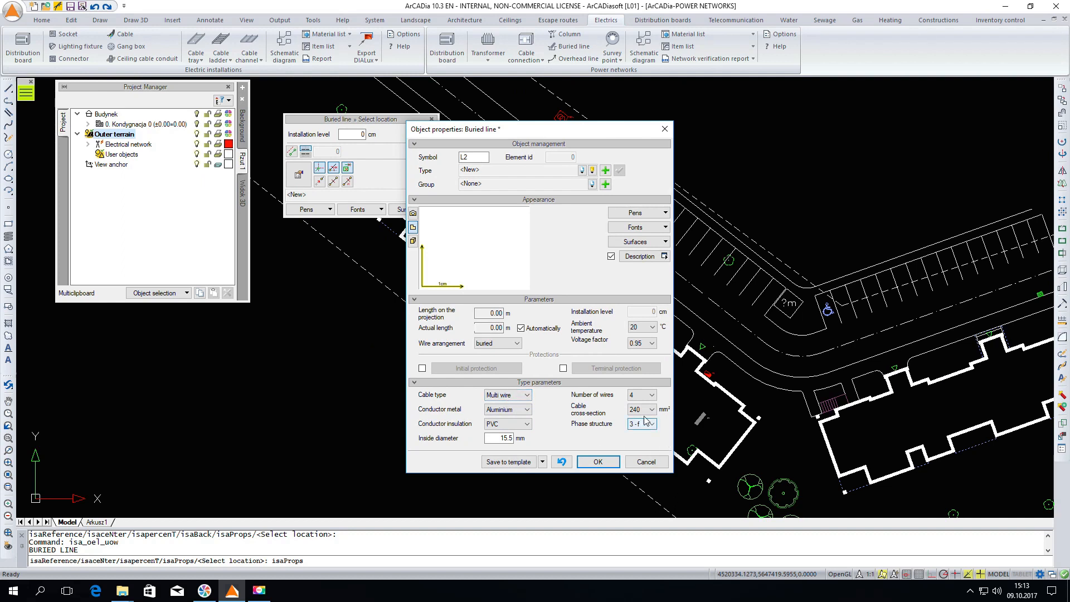
pyautogui.click(652, 423)
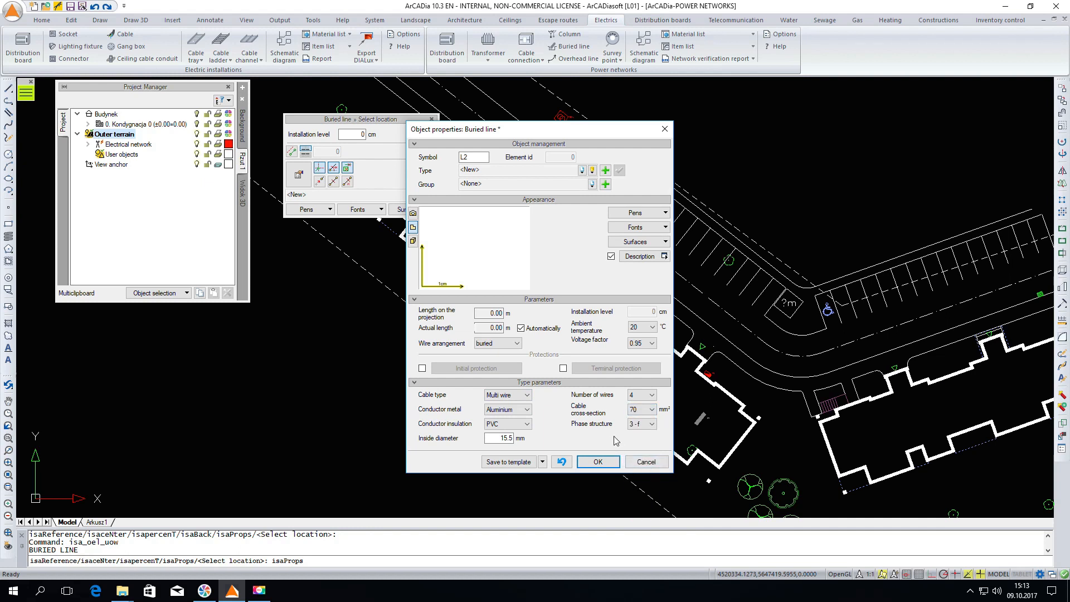
pyautogui.moveTo(578, 414)
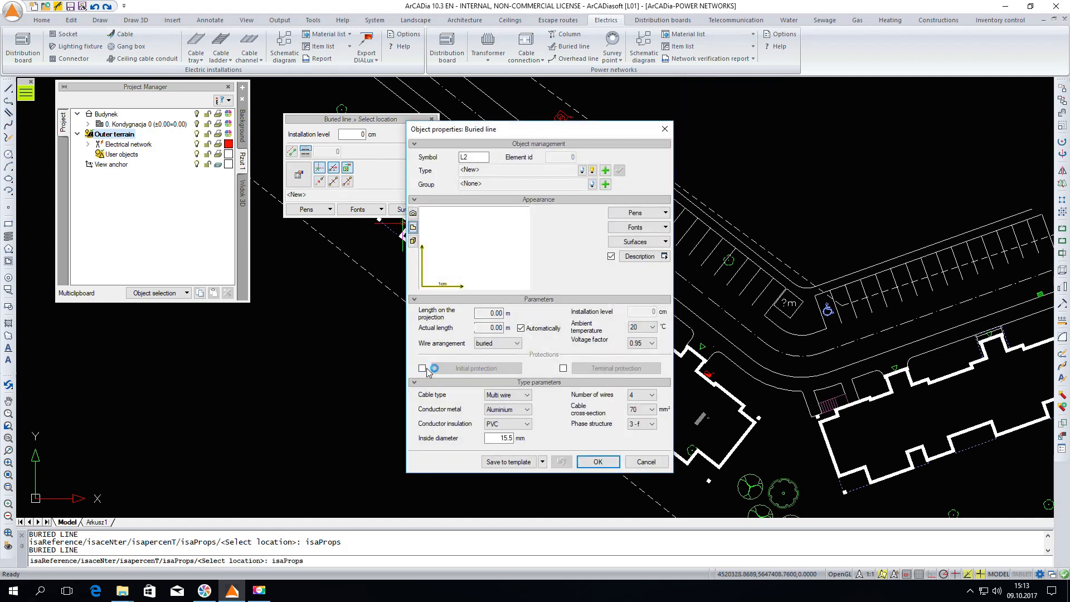
# Step: Enable L2's initial protection and search the type library for WT fuses
pyautogui.click(422, 368)
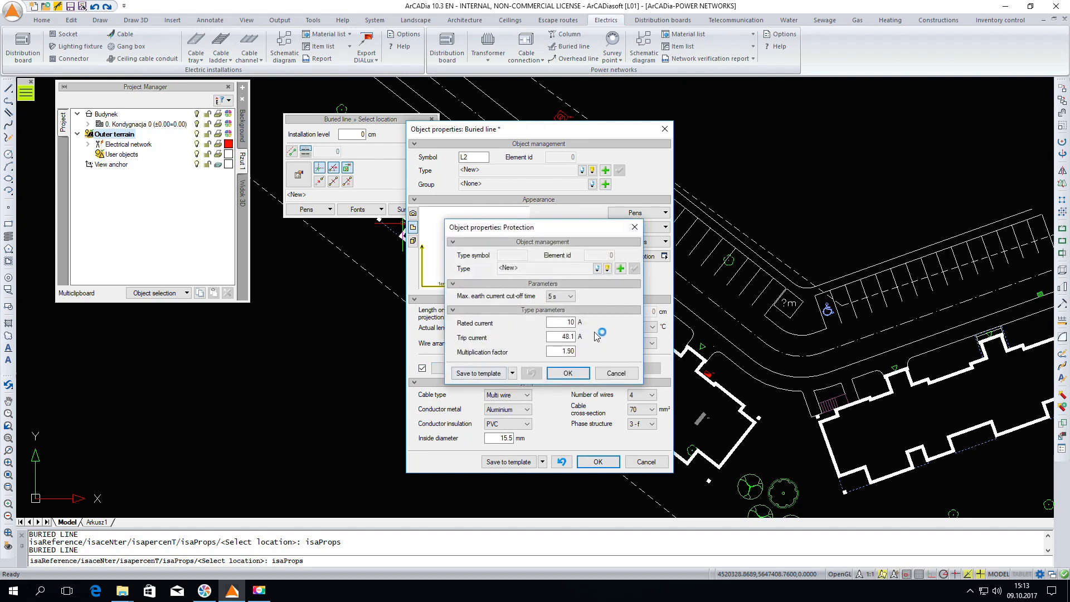
pyautogui.click(607, 267)
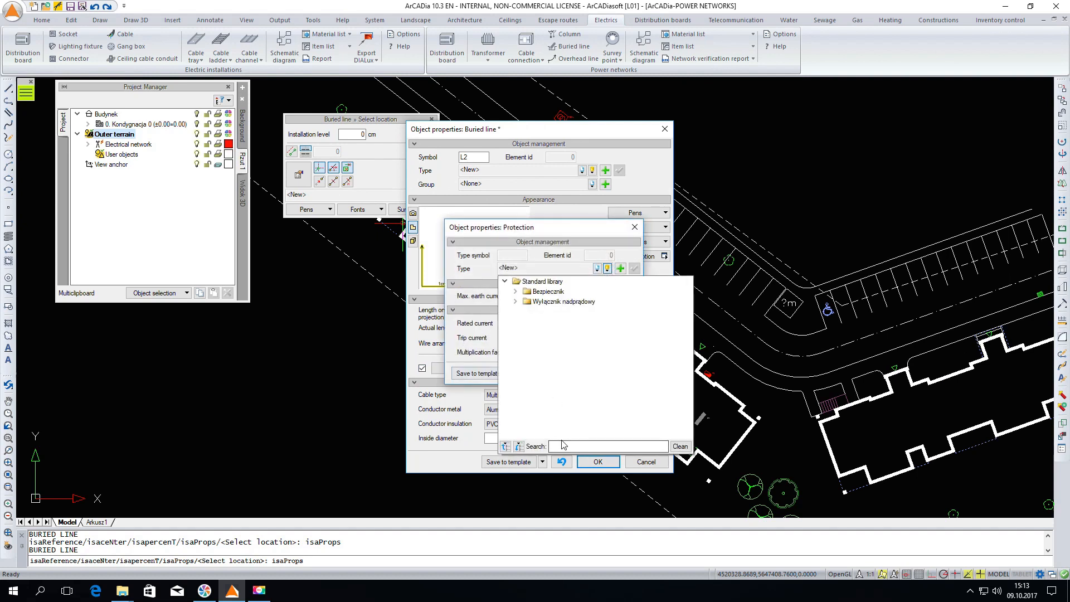
pyautogui.write('wt')
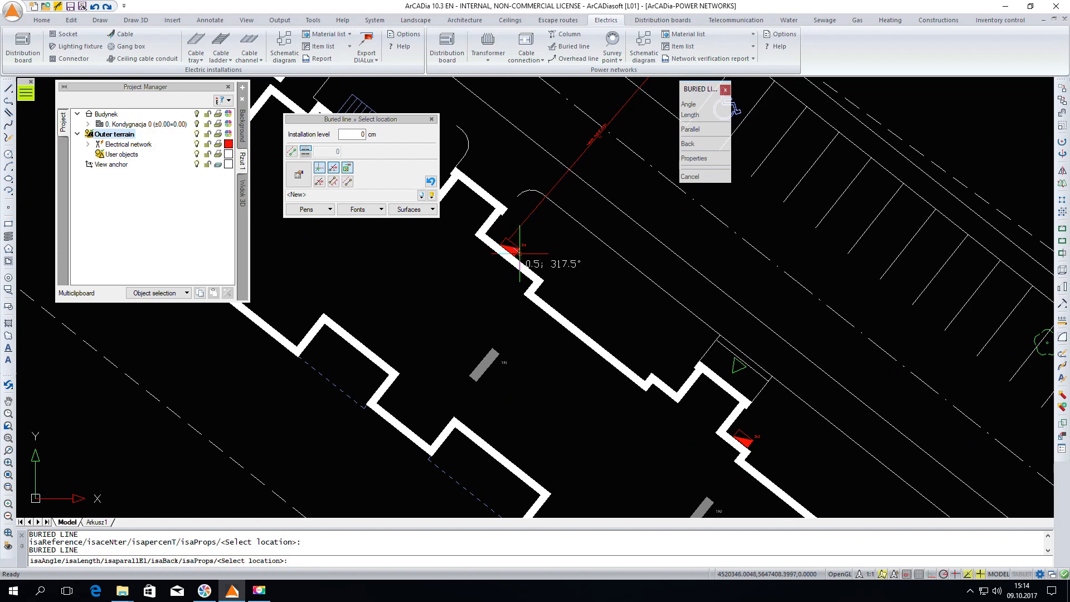
pyautogui.moveTo(448, 334)
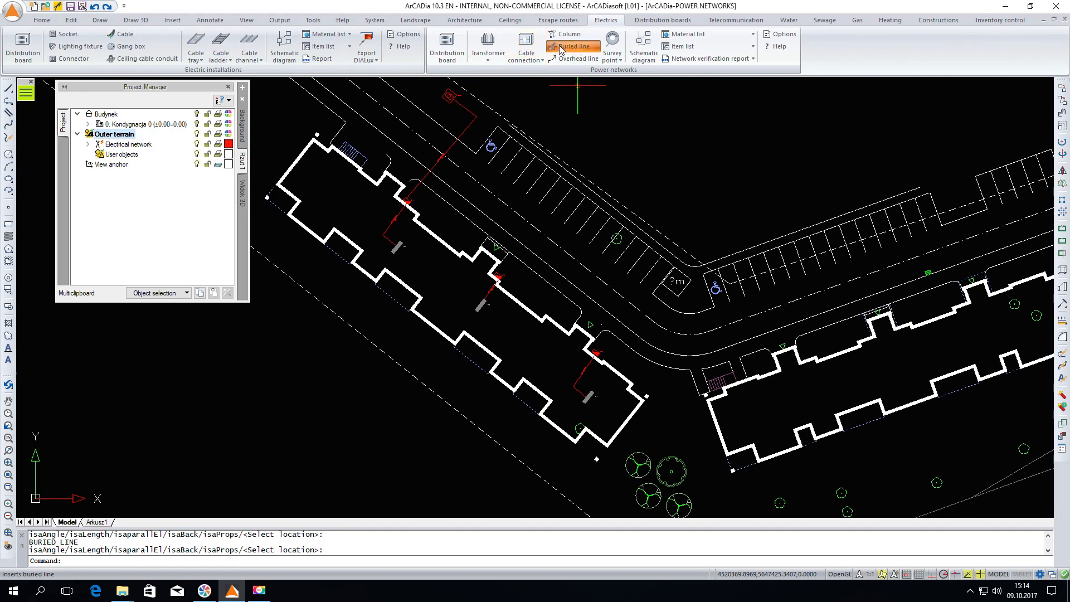
# Step: Draw another buried line from a distribution board, then repeat it with the same settings
pyautogui.click(575, 46)
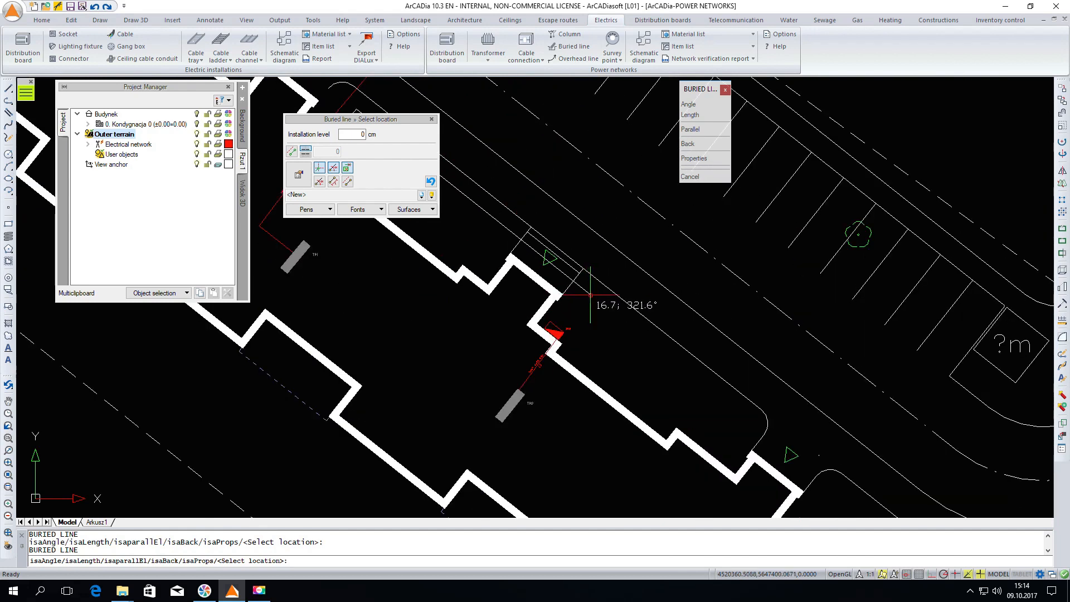
pyautogui.moveTo(559, 335)
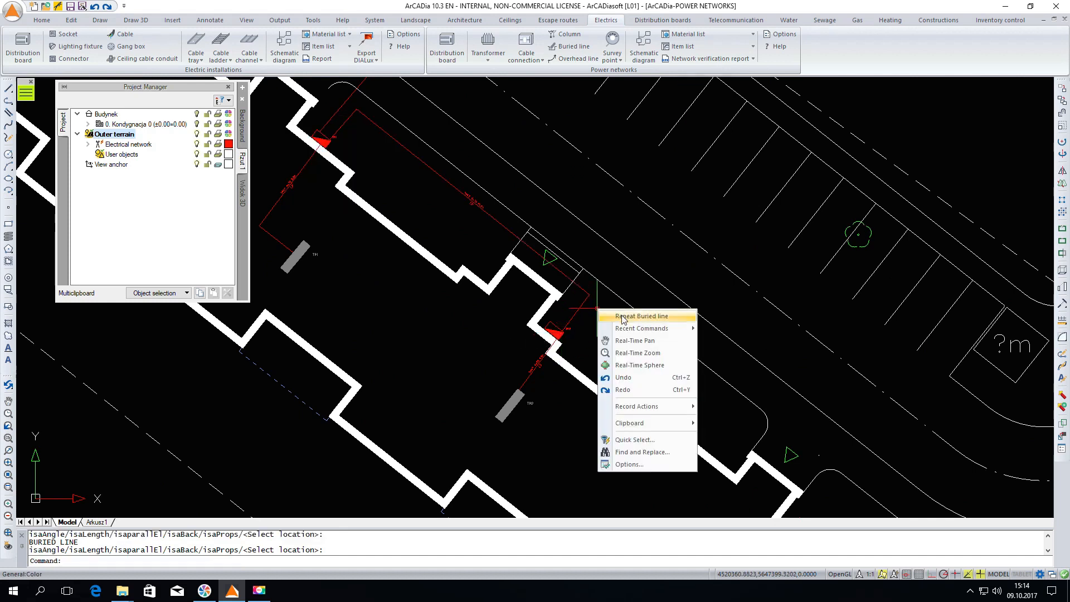
pyautogui.click(641, 315)
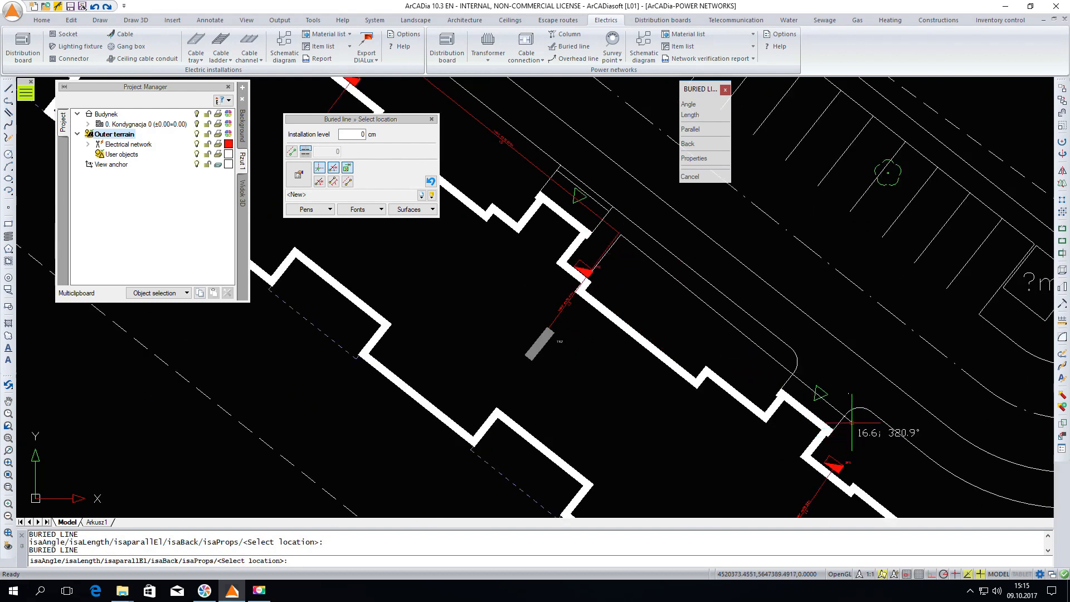
pyautogui.moveTo(836, 457)
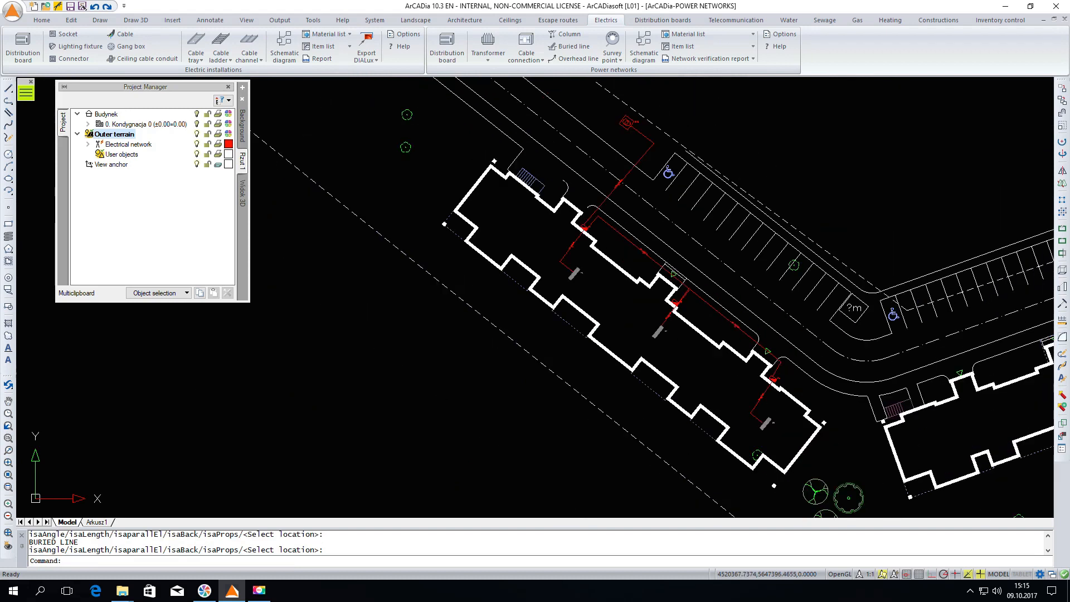
pyautogui.moveTo(738, 314)
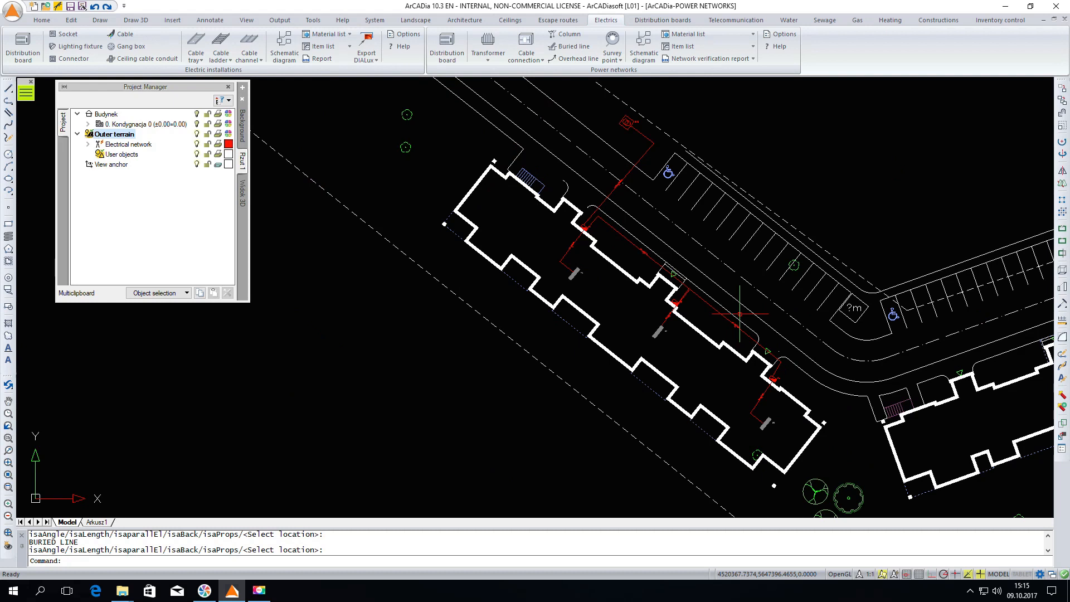
pyautogui.moveTo(529, 284)
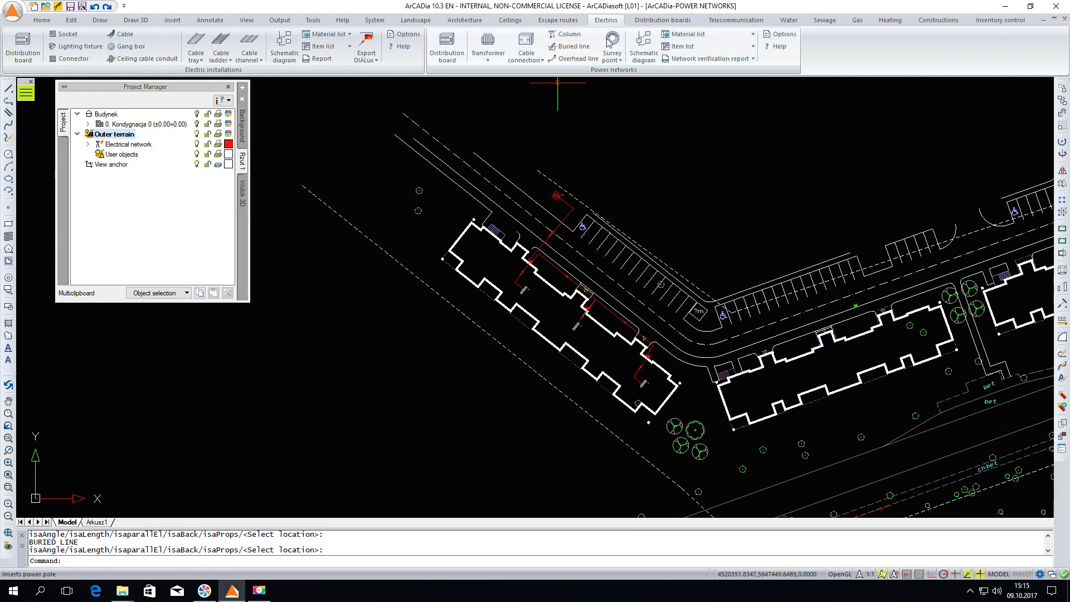
pyautogui.moveTo(686, 34)
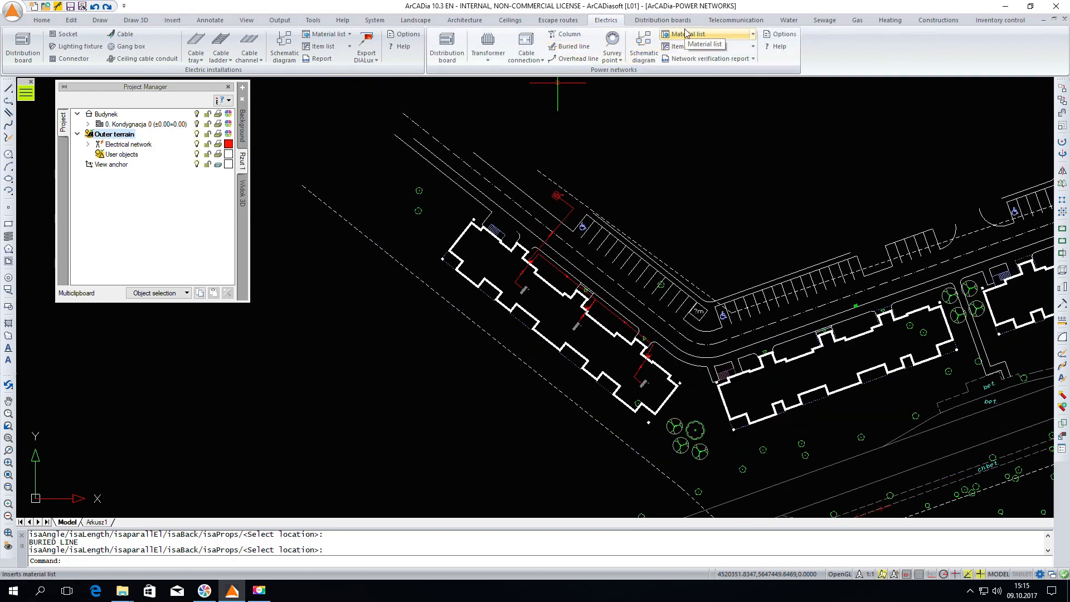
# Step: Place the power network material list and item list tables on the site plan
pyautogui.click(703, 34)
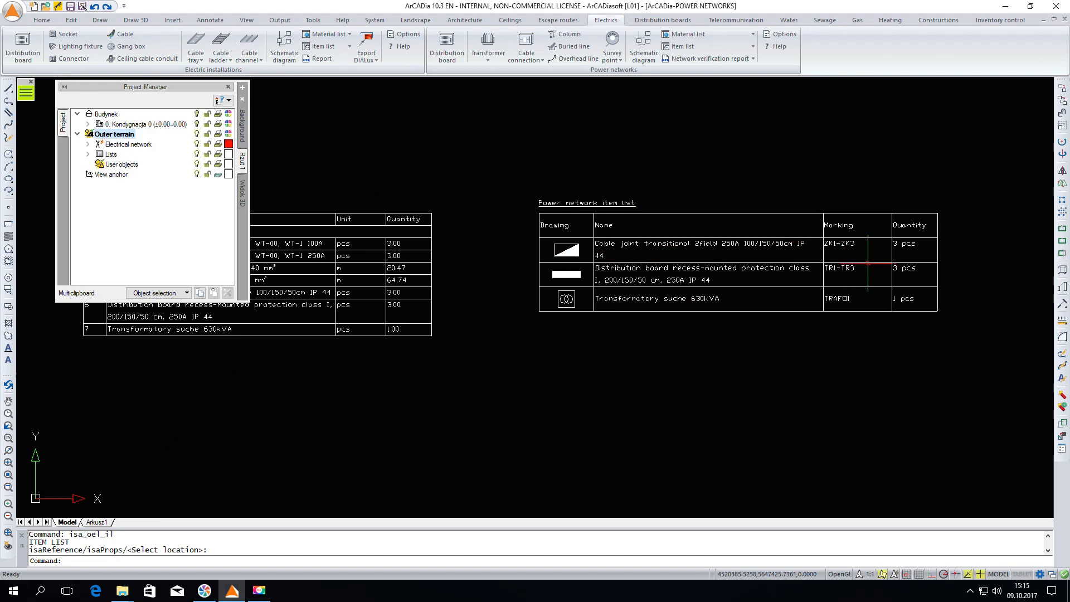
pyautogui.moveTo(866, 262)
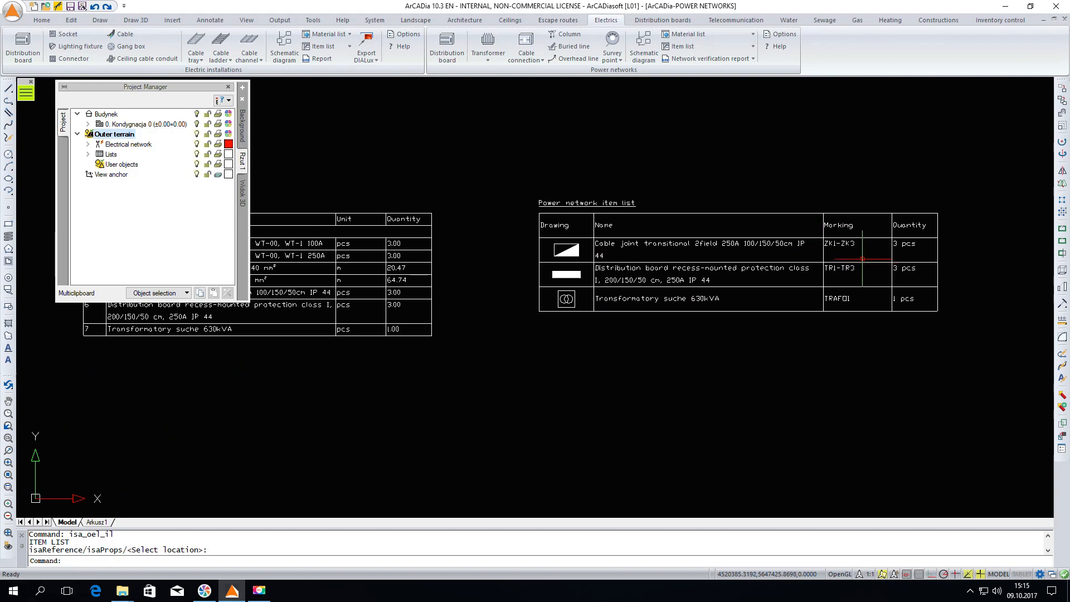
pyautogui.click(525, 46)
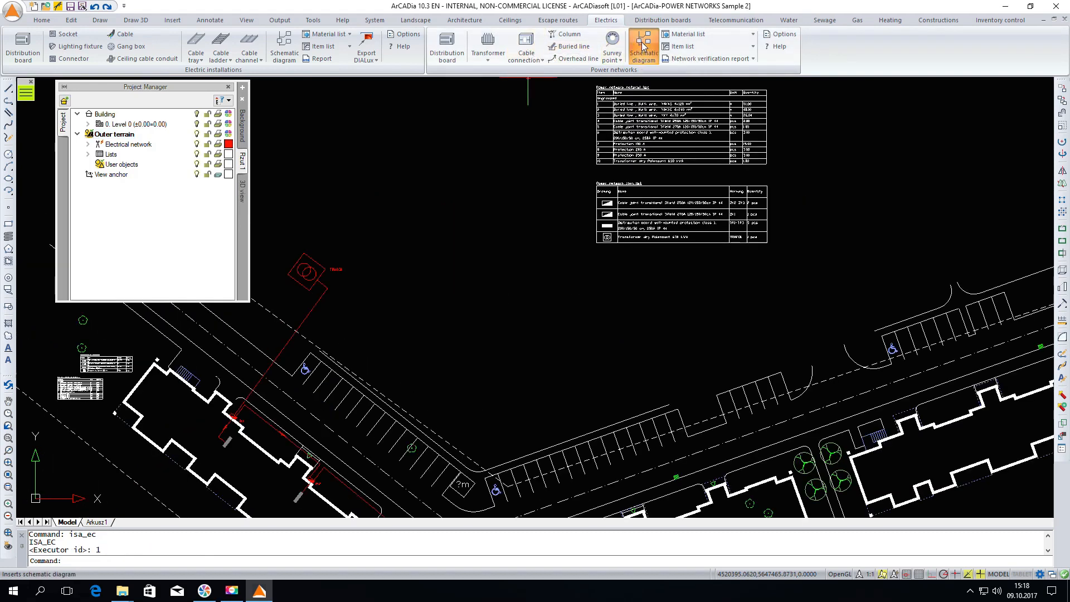
# Step: Generate the transformer-to-cable-joints schematic and open the Power network diagram view properties
pyautogui.click(643, 46)
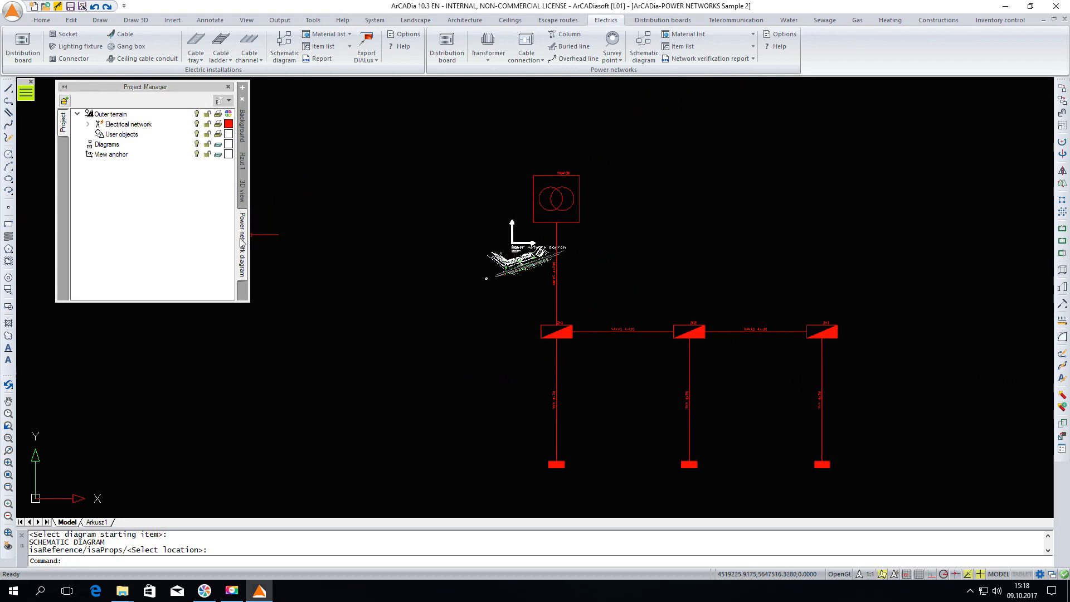
pyautogui.moveTo(512, 244)
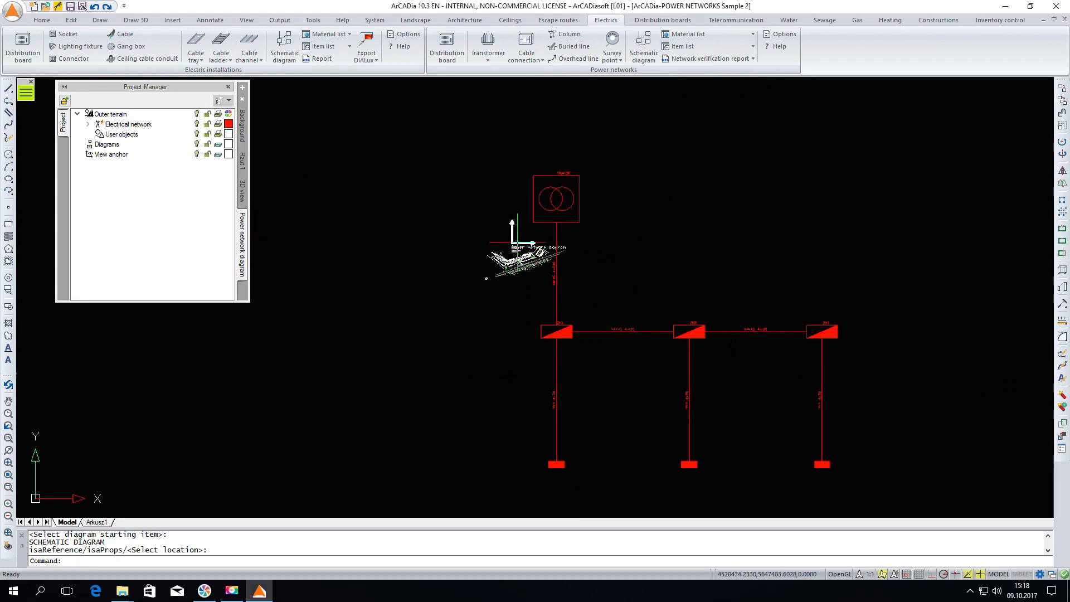
pyautogui.rightClick(243, 245)
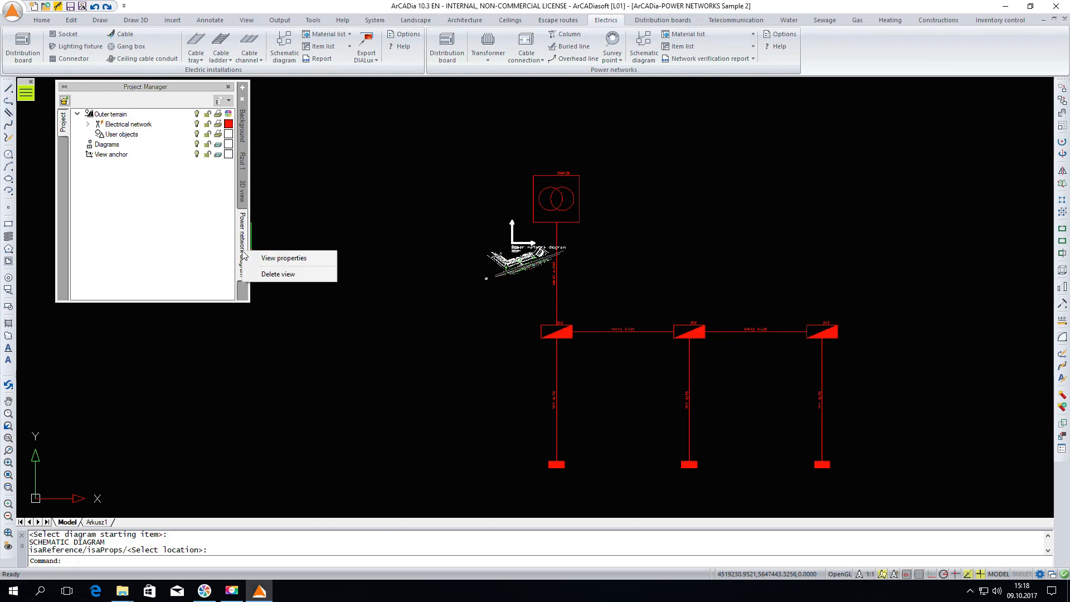
pyautogui.click(284, 258)
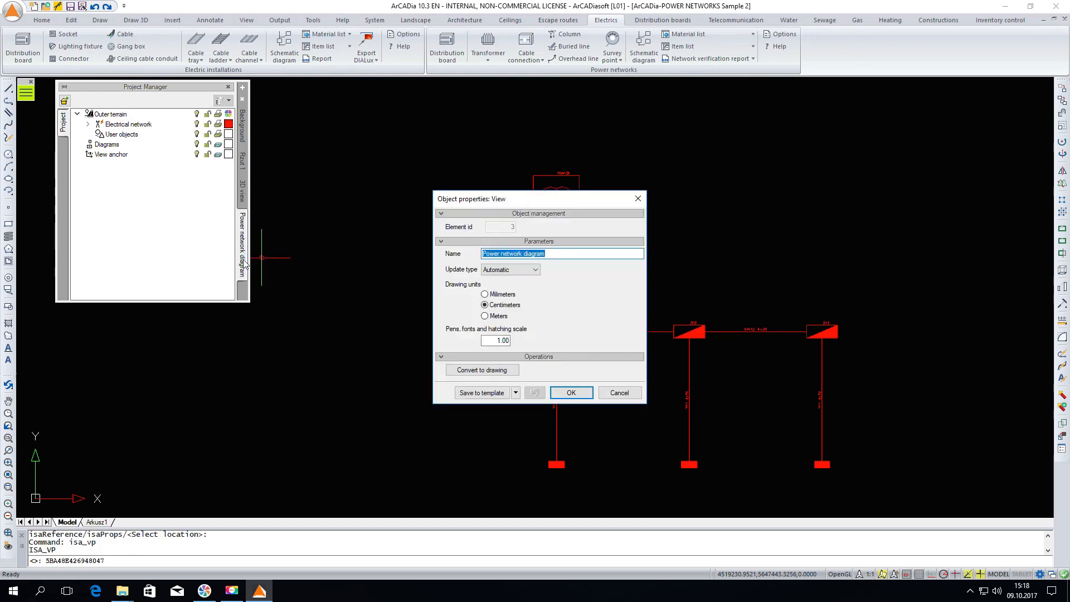
# Step: Set the diagram view's drawing units to Meters and regenerate the drawing
pyautogui.click(484, 316)
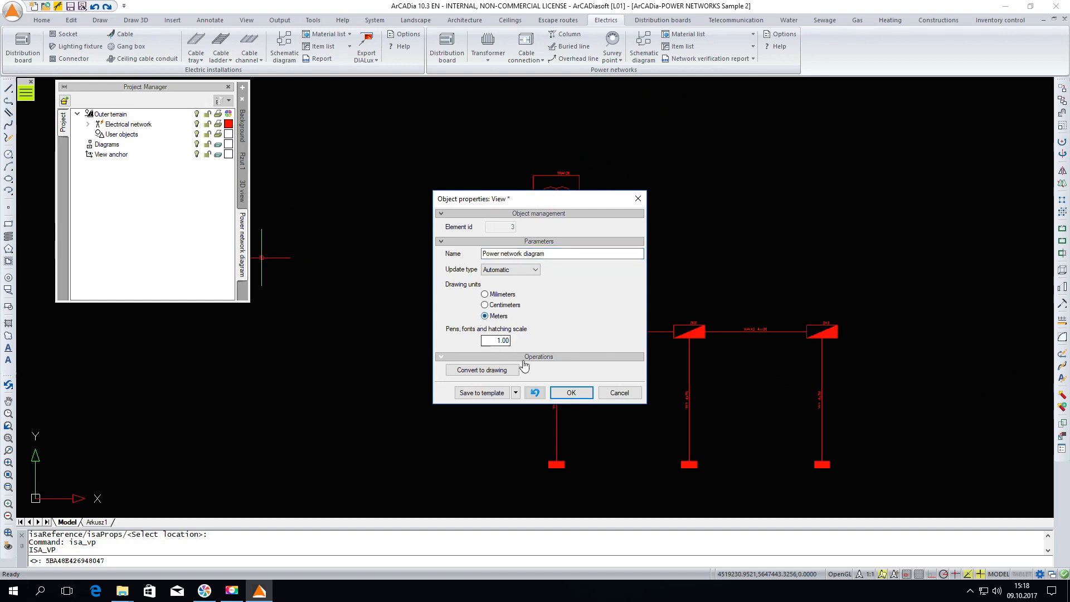
pyautogui.click(570, 392)
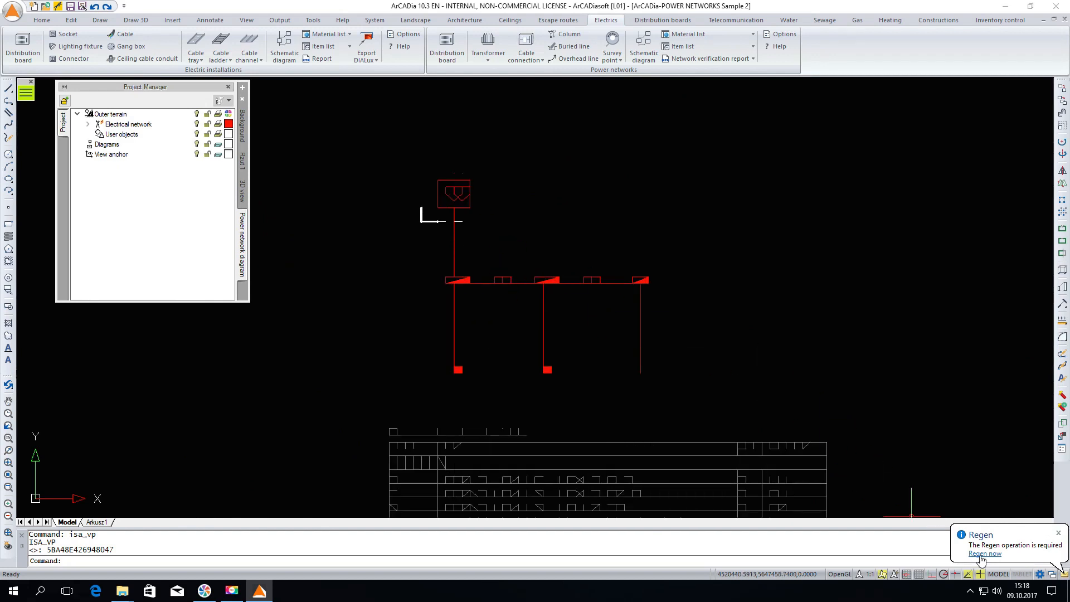
pyautogui.click(985, 553)
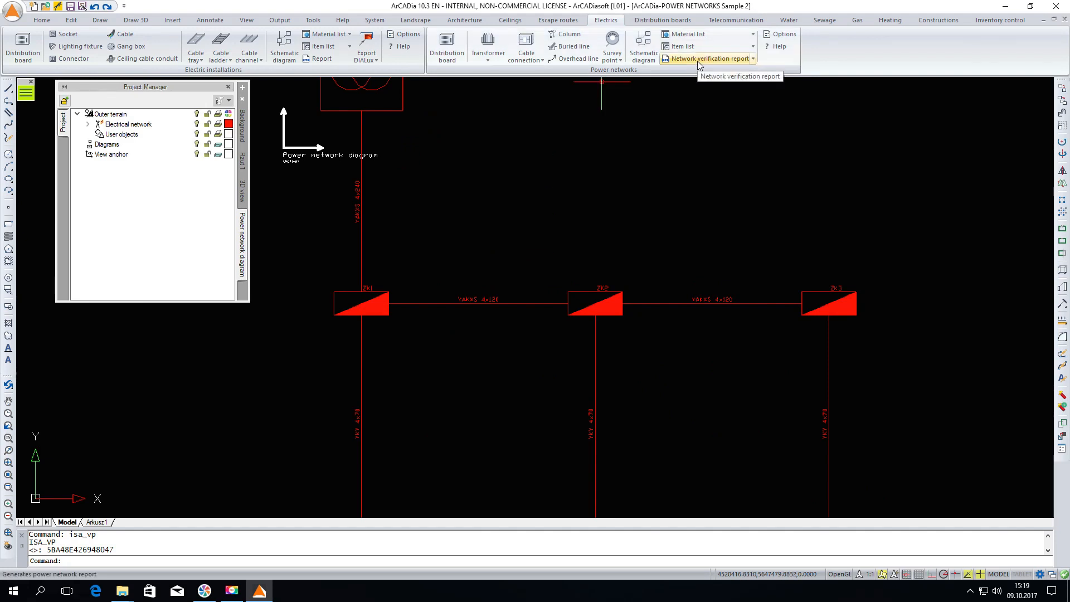
# Step: After the wrong-view error, rerun the verification report from the Raut 1 projection view as RTF
pyautogui.click(708, 59)
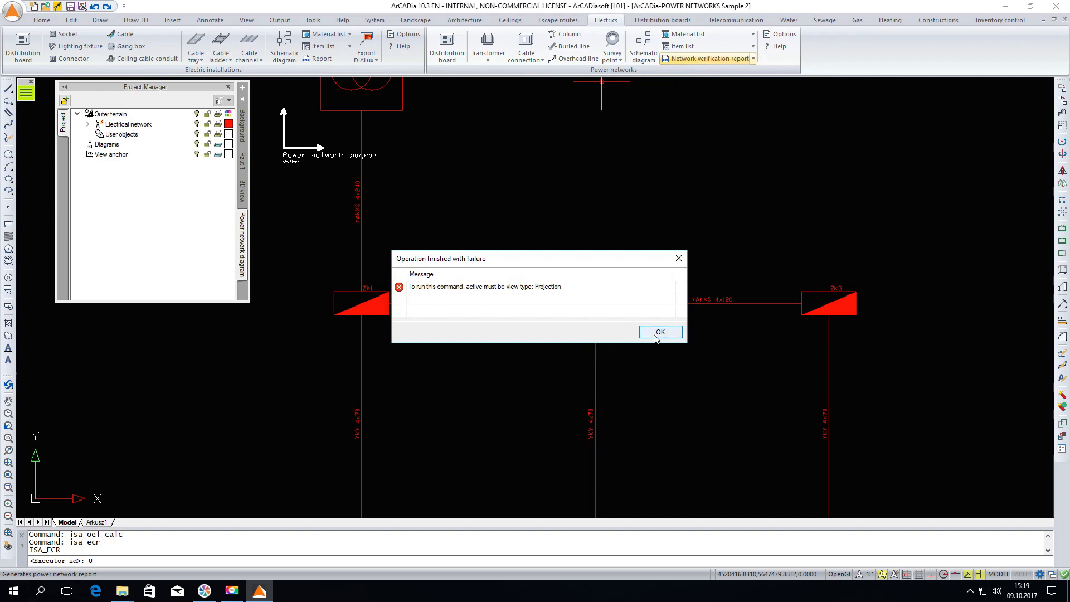
pyautogui.click(659, 332)
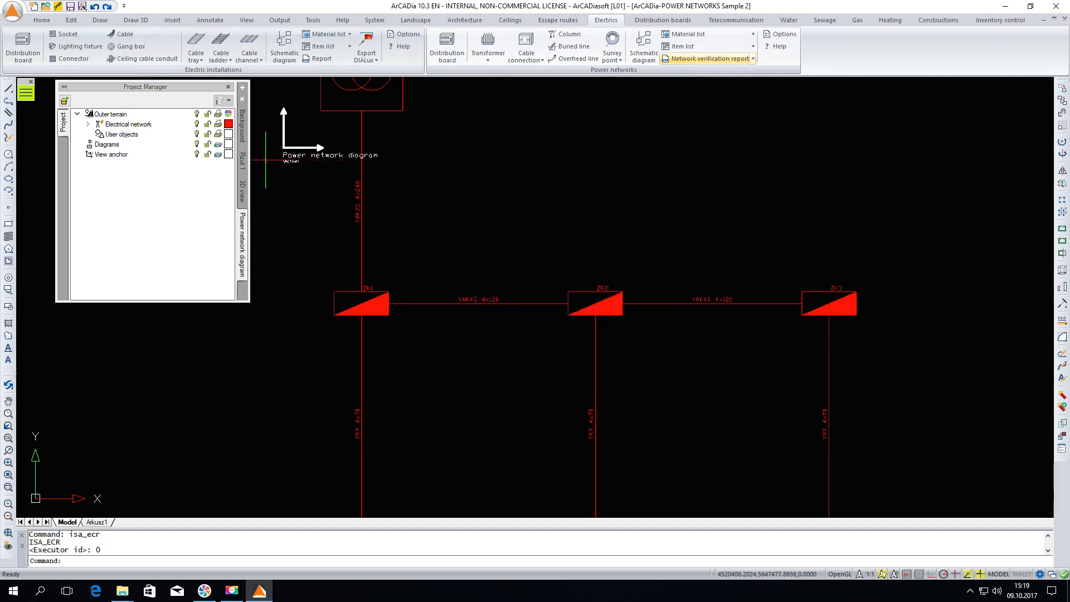
pyautogui.click(707, 58)
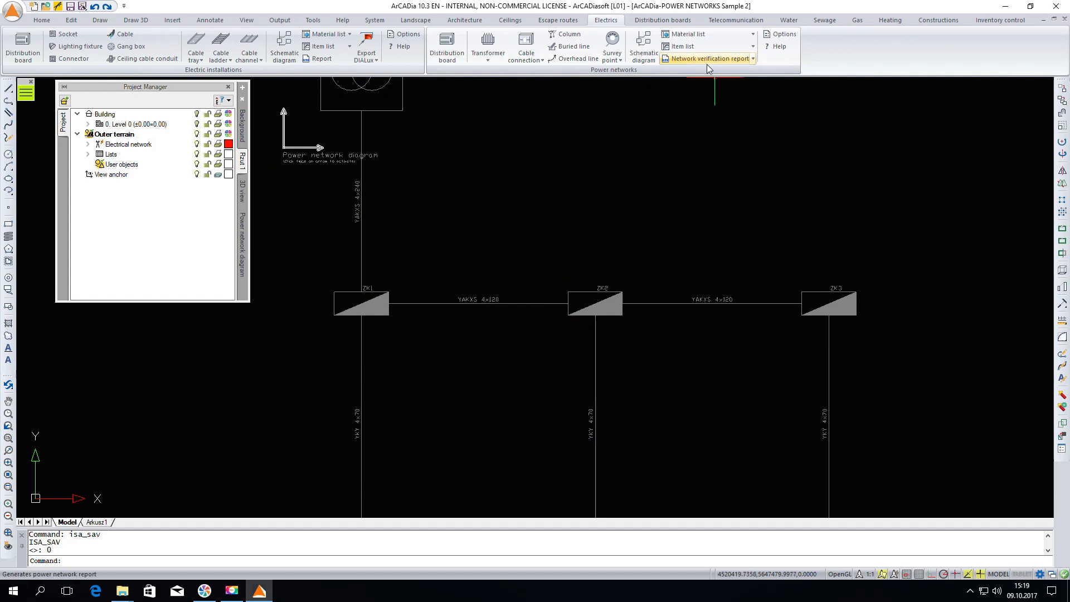
pyautogui.click(707, 59)
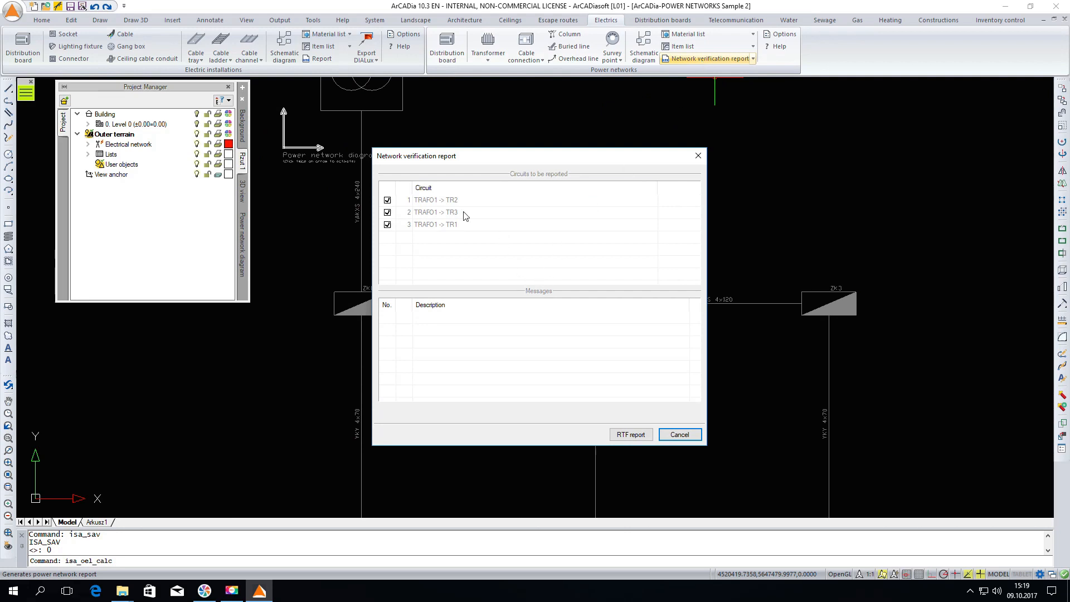
pyautogui.moveTo(438, 215)
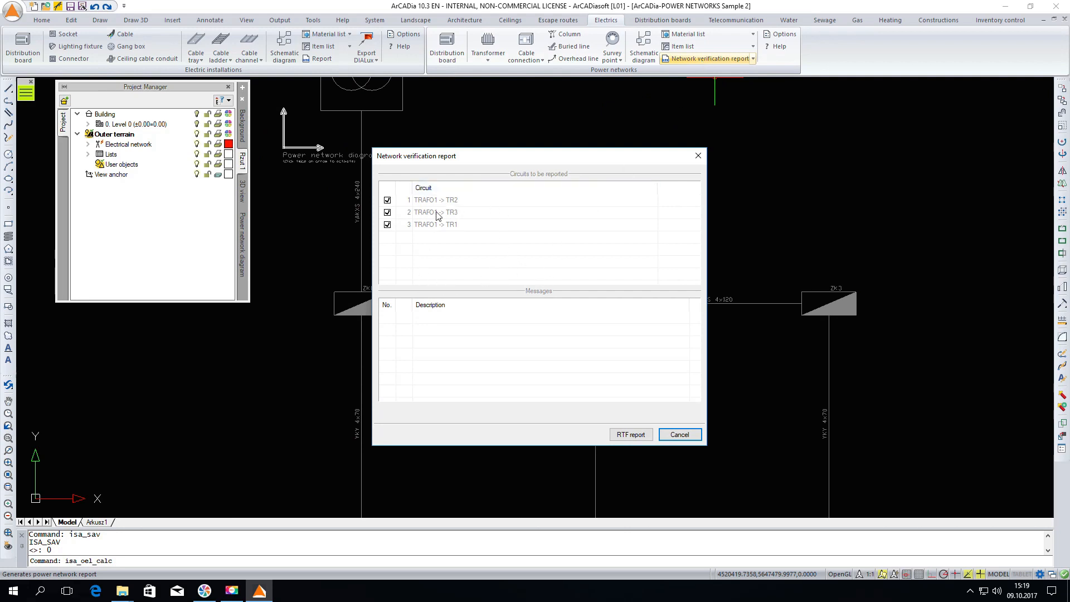
pyautogui.moveTo(481, 224)
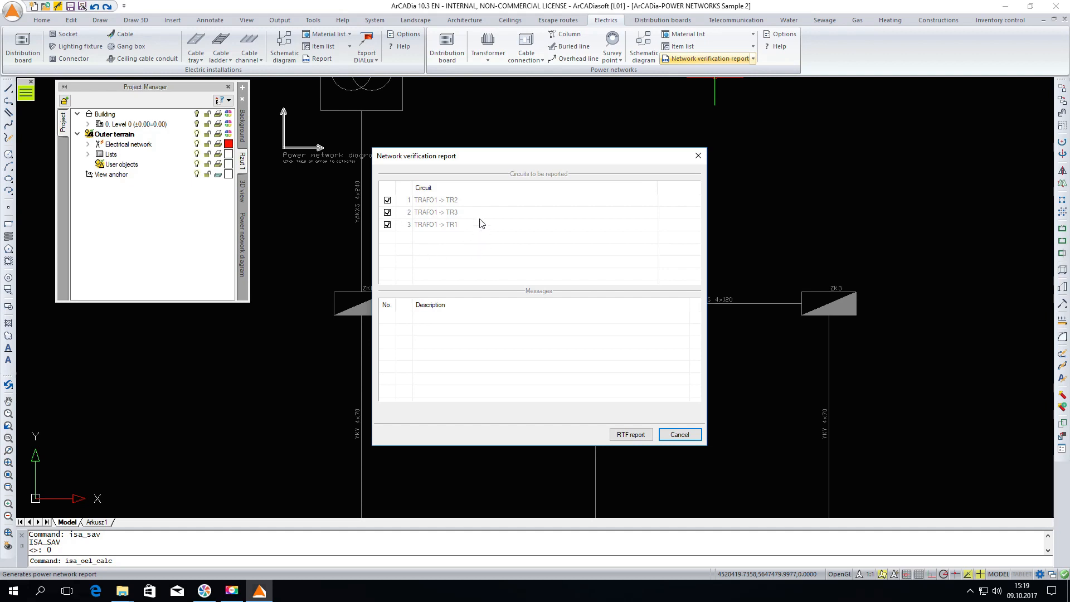
pyautogui.moveTo(565, 451)
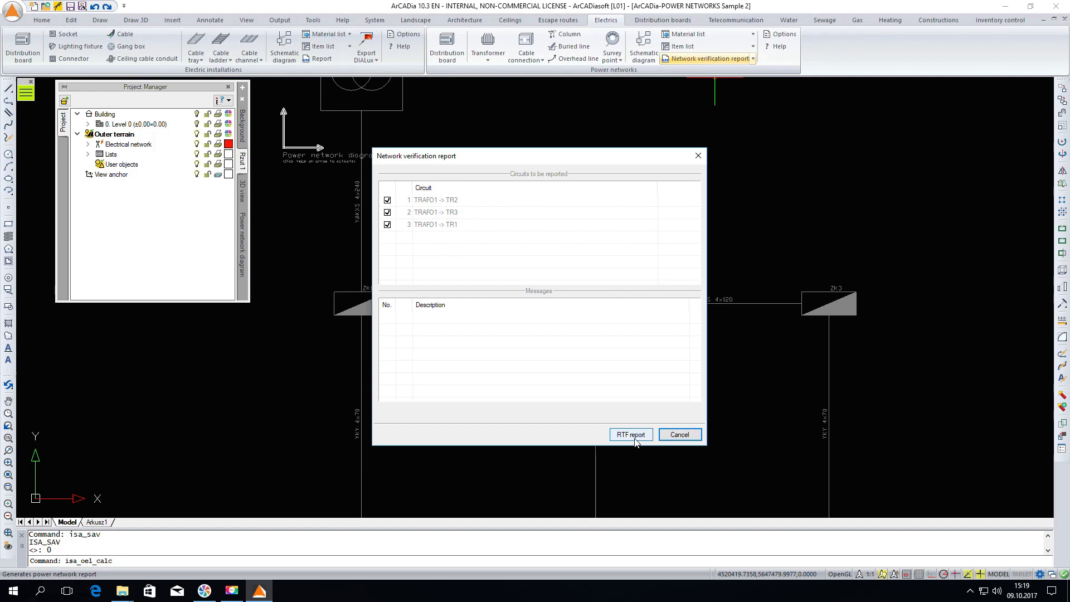
pyautogui.click(629, 435)
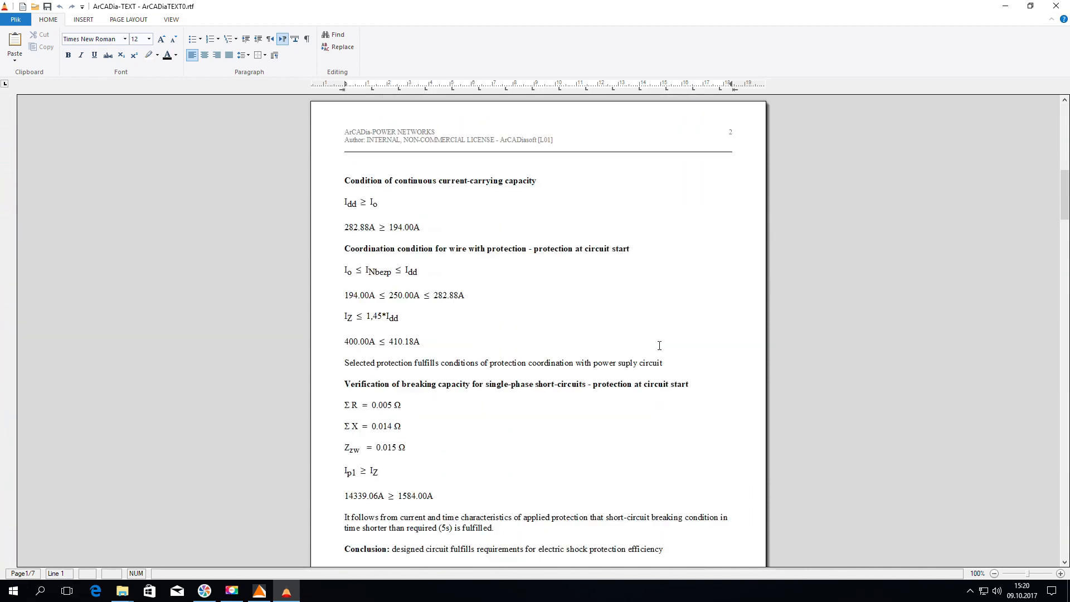
pyautogui.scroll(-3)
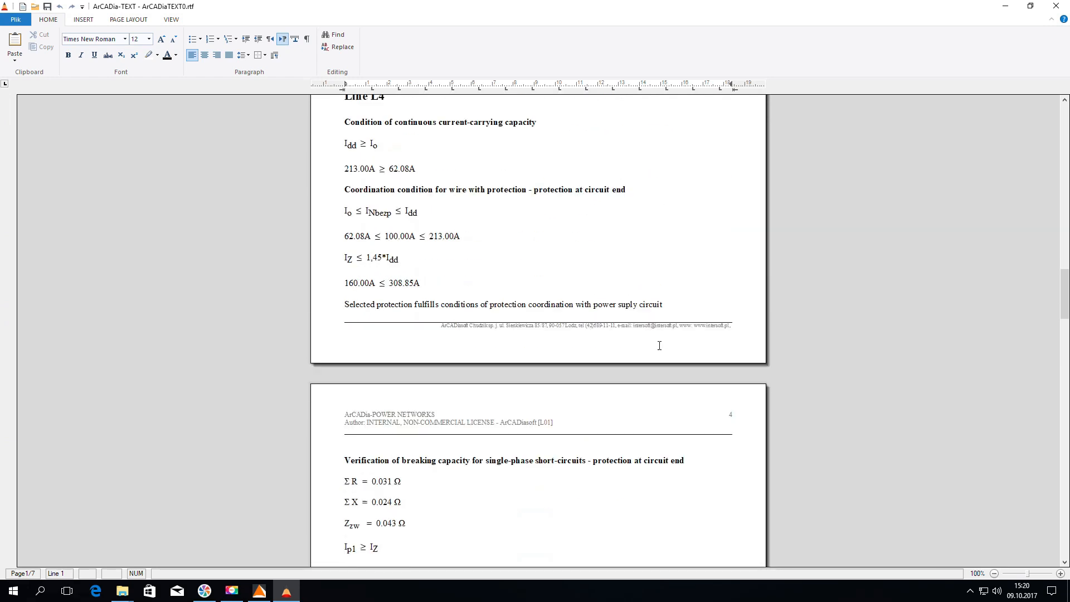
pyautogui.scroll(-3)
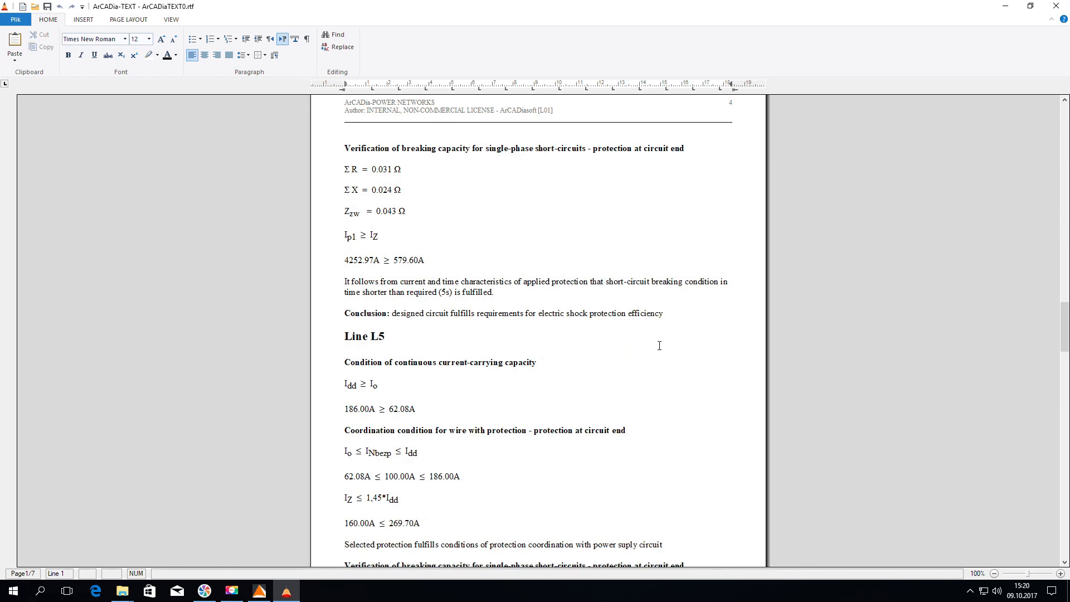